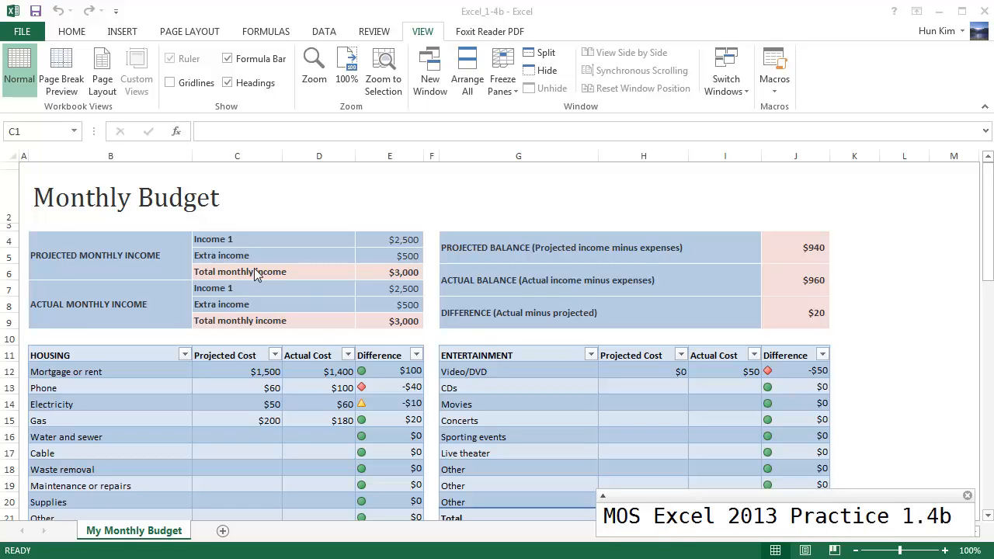
# Select cell B10 on the Monthly Budget sheet and freeze rows 1–9 above it
pyautogui.click(236, 162)
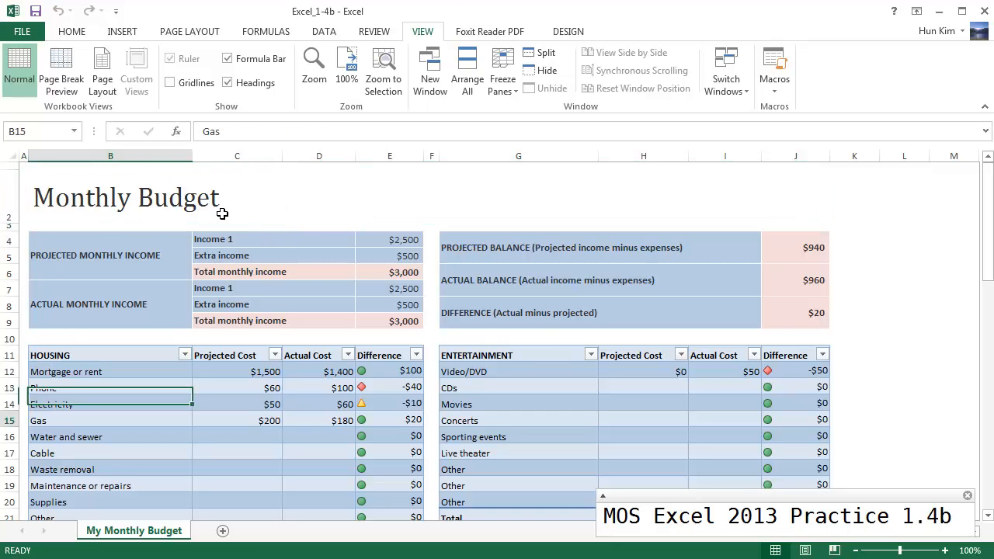
pyautogui.scroll(-3)
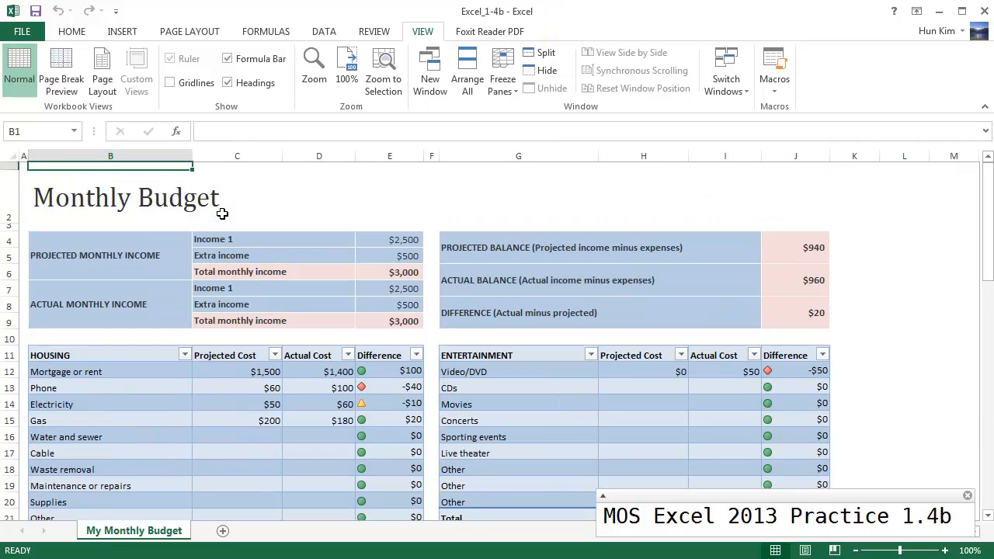
pyautogui.moveTo(174, 244)
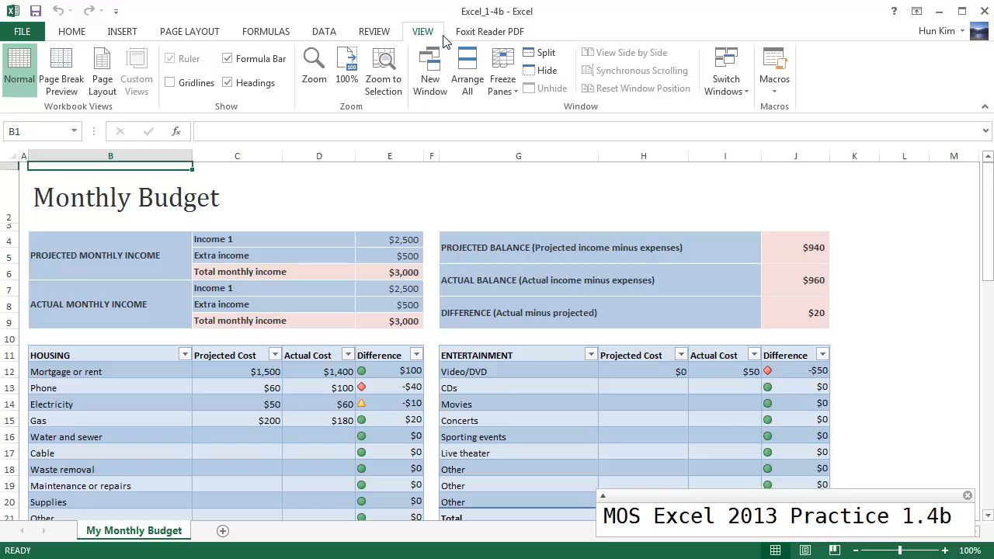
pyautogui.click(502, 69)
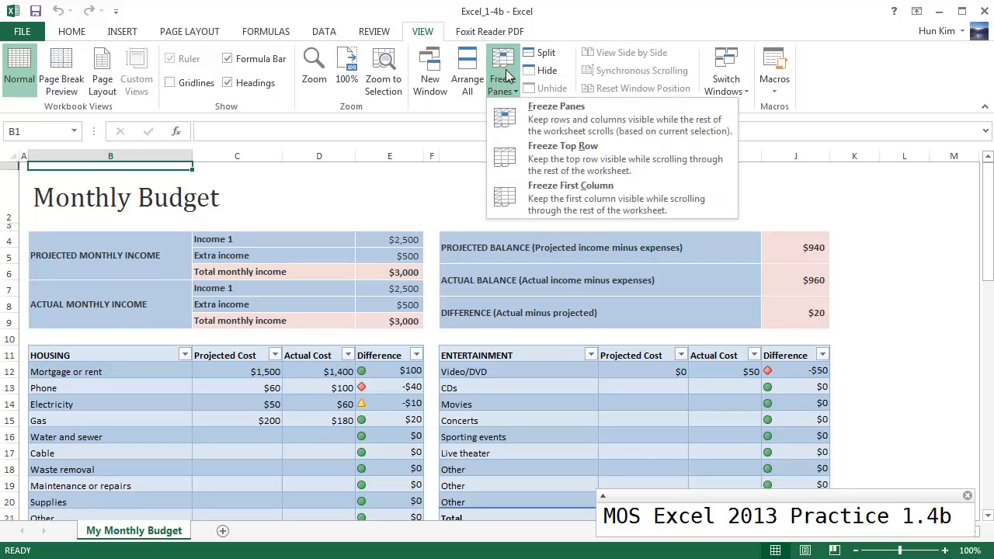
pyautogui.moveTo(541, 125)
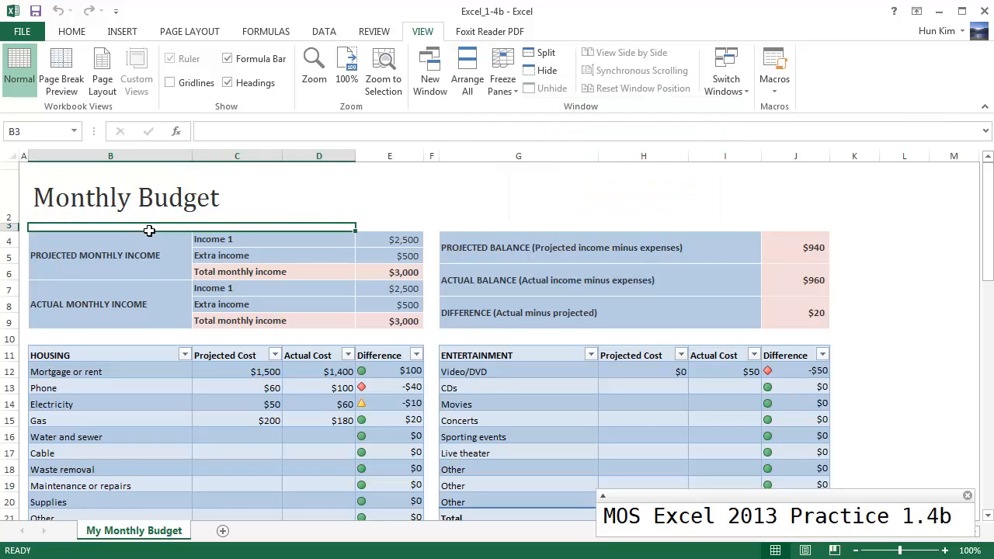
pyautogui.click(89, 304)
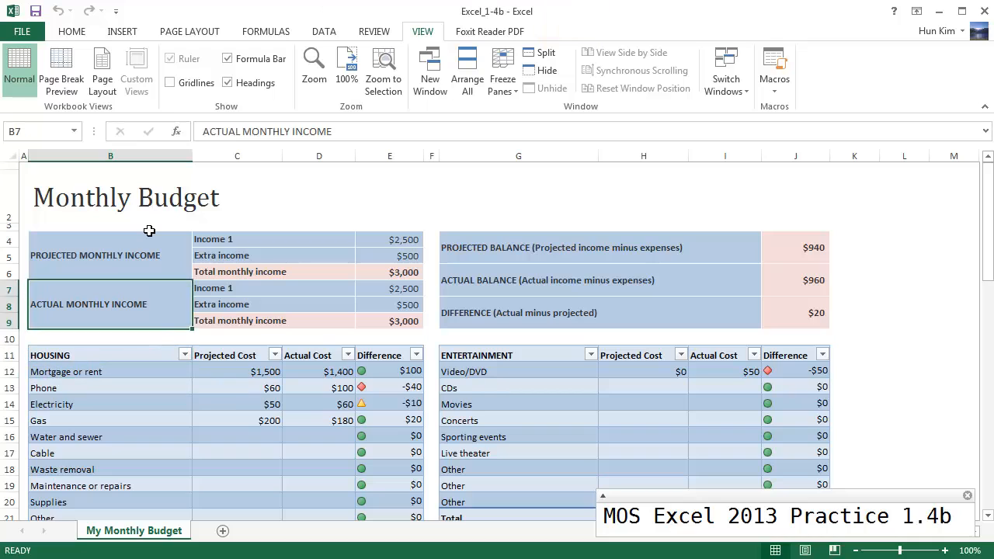
pyautogui.click(109, 337)
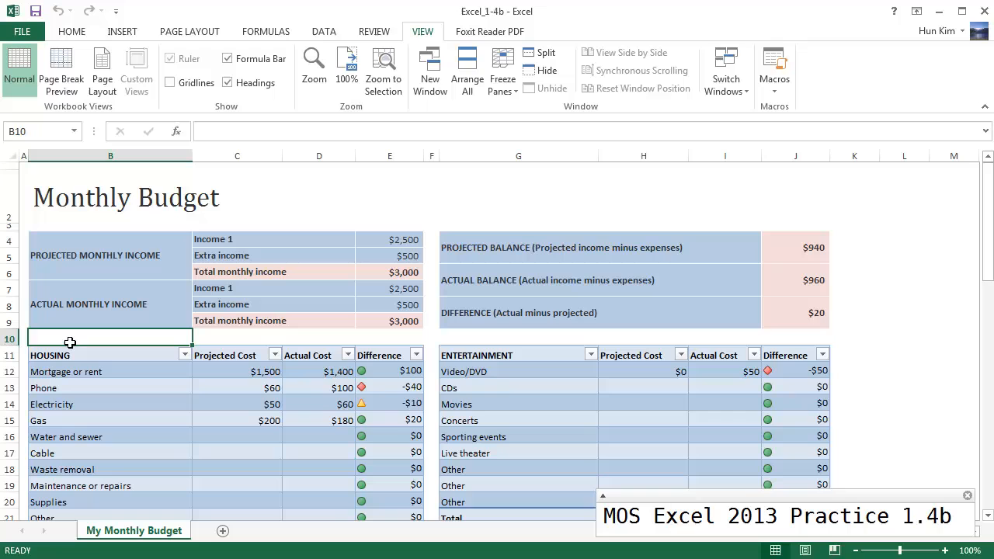
pyautogui.moveTo(503, 86)
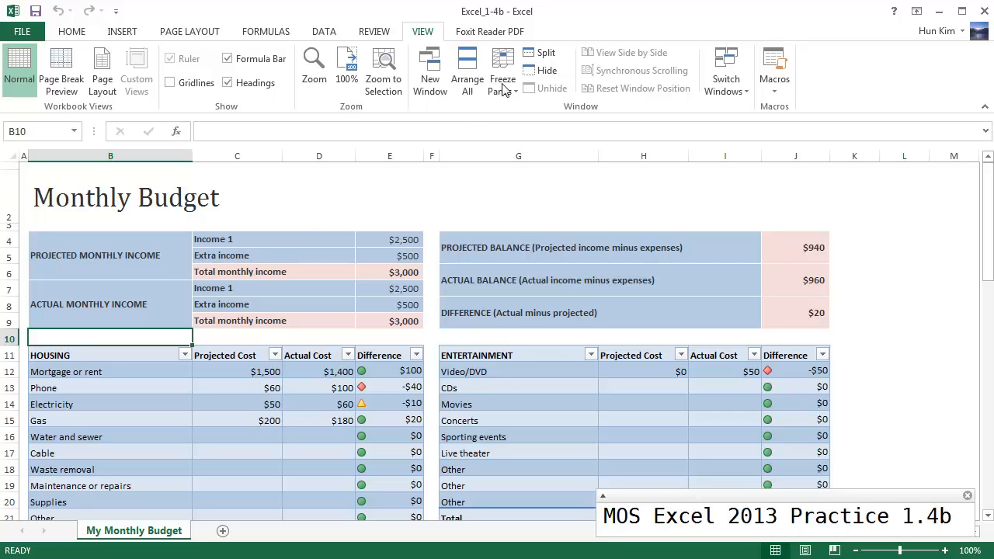
pyautogui.click(502, 70)
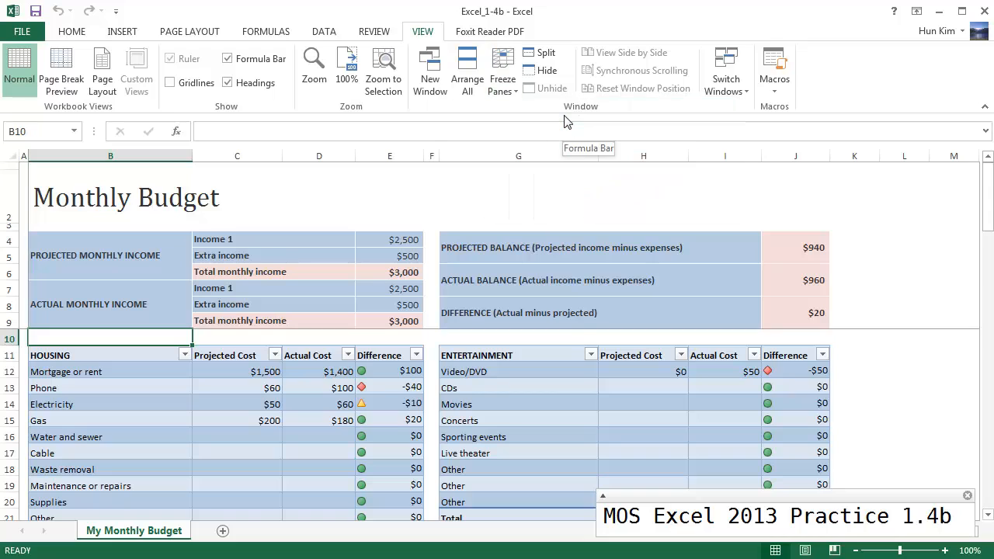
pyautogui.moveTo(205, 347)
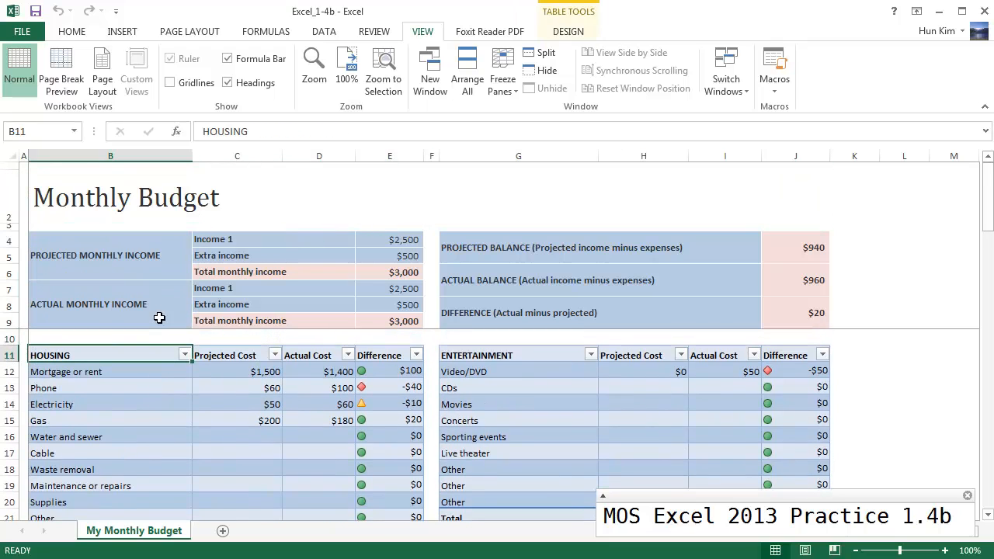
# Unfreeze the frozen rows of the Monthly Budget sheet
pyautogui.click(503, 66)
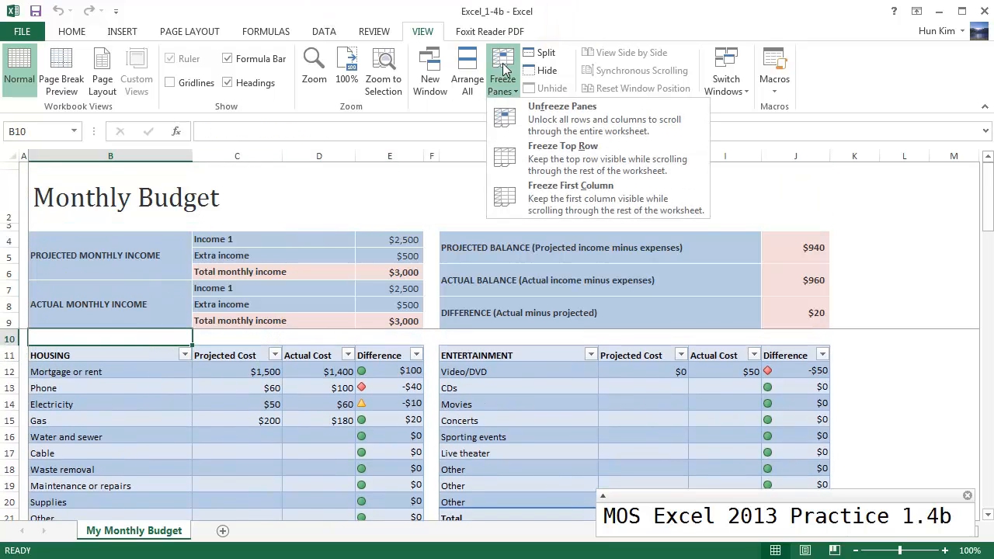
pyautogui.click(561, 118)
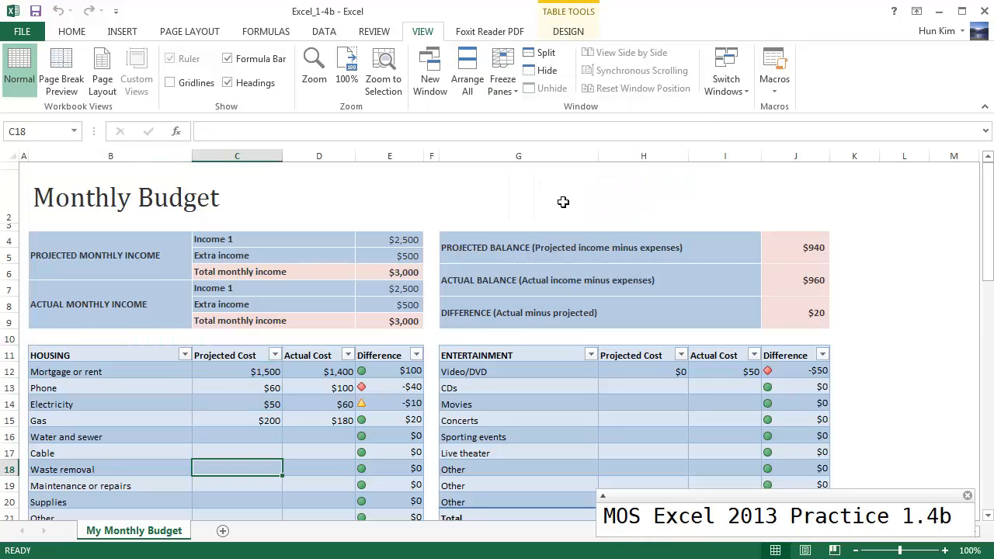
pyautogui.scroll(-3)
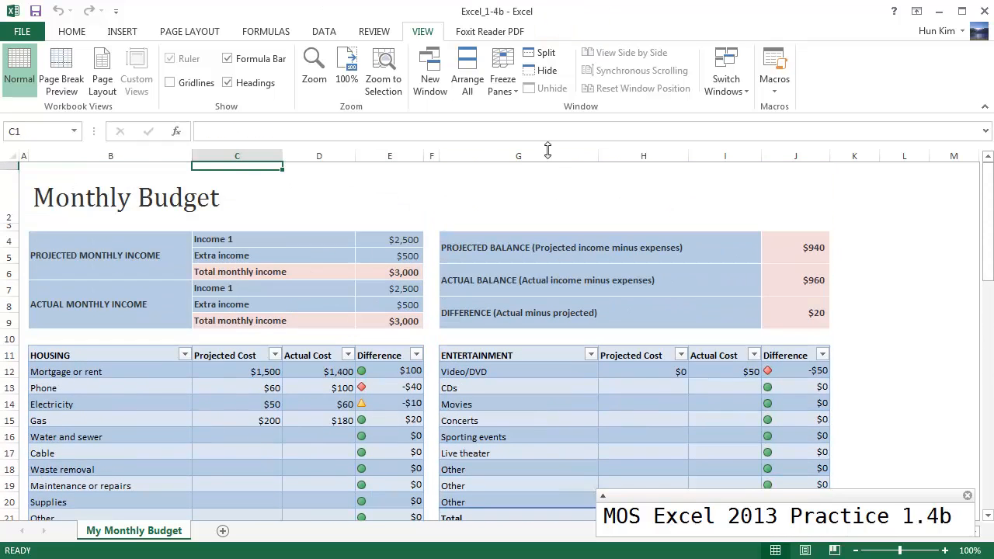
# Split the sheet into two horizontal panes below row 1 and scroll the lower pane
pyautogui.click(501, 70)
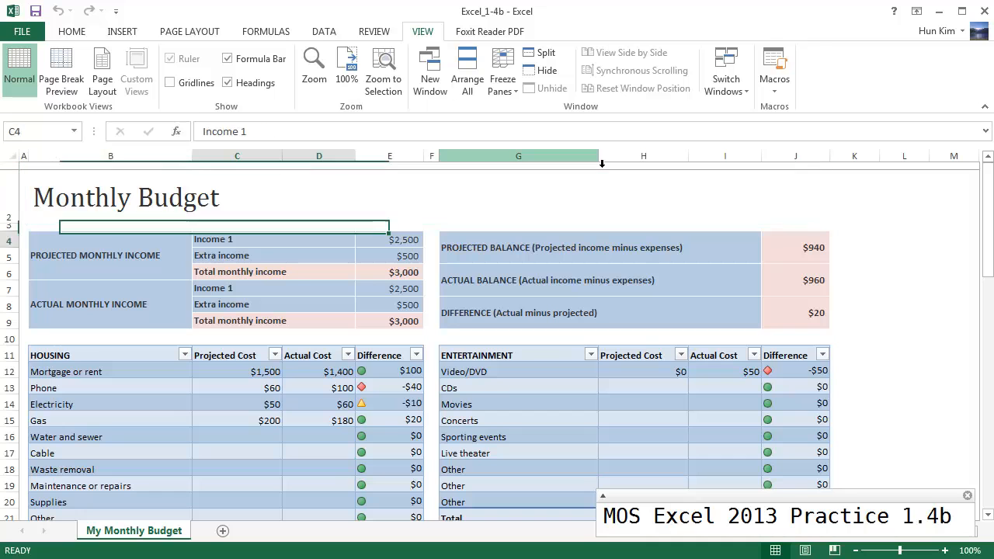
pyautogui.scroll(-3)
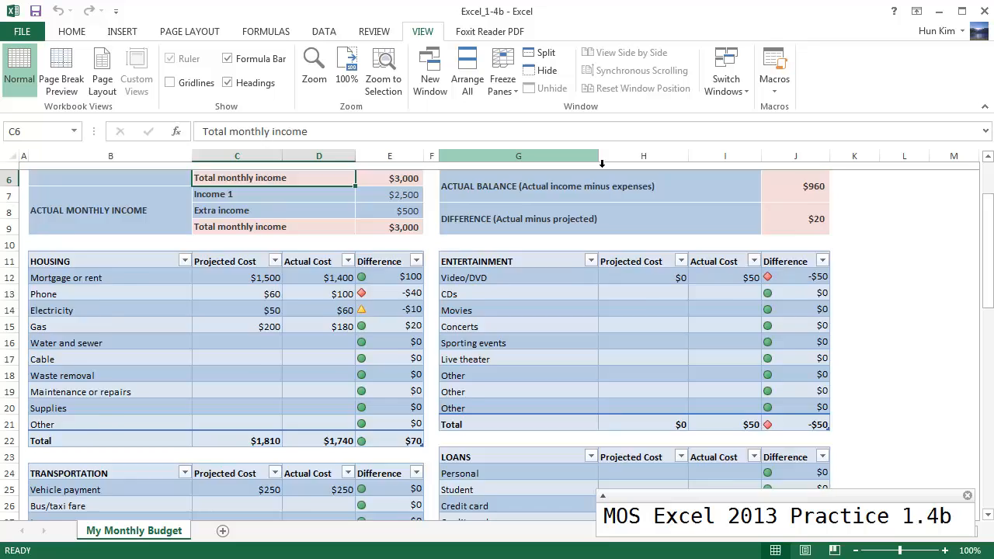
pyautogui.scroll(3)
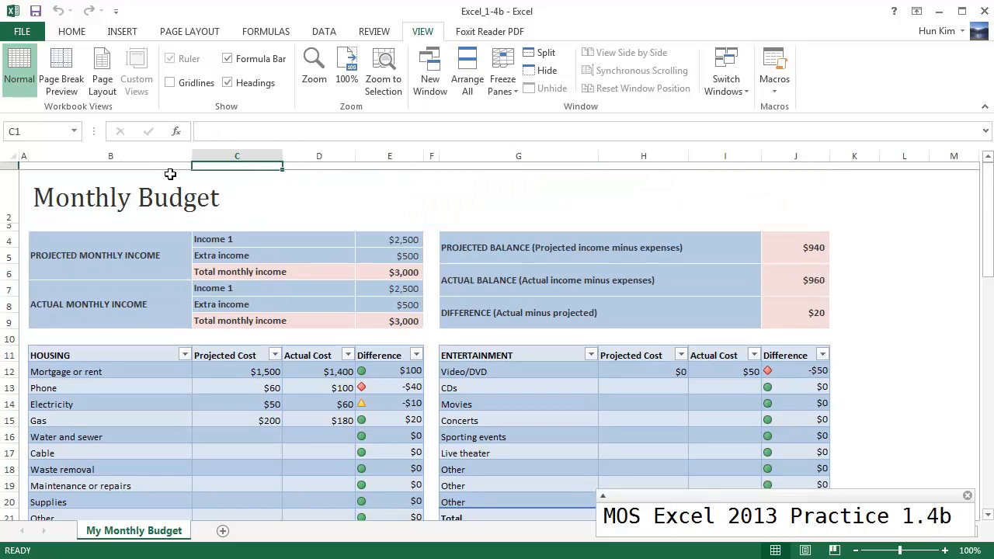
pyautogui.moveTo(499, 124)
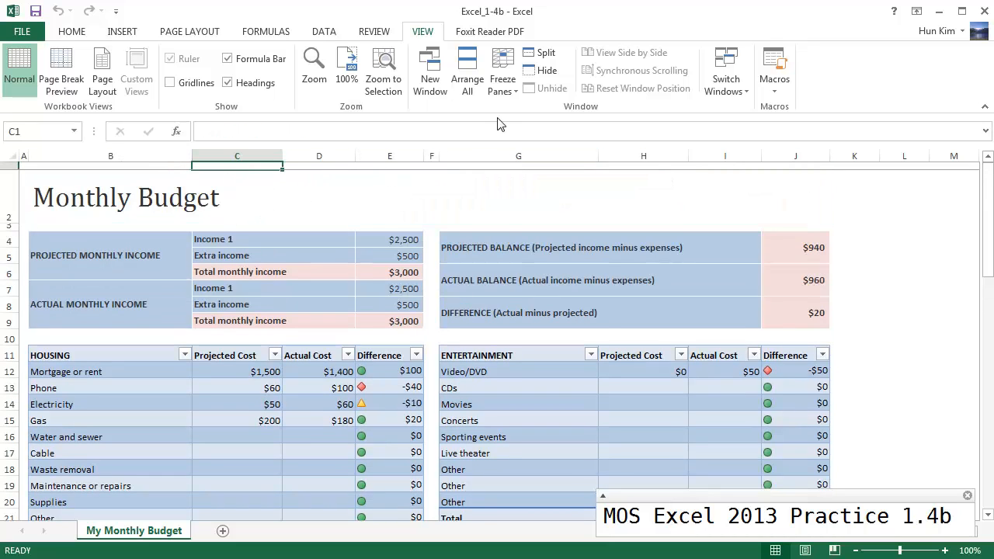
# Remove the split below row 1 via Freeze Panes options and select an income cell
pyautogui.click(501, 69)
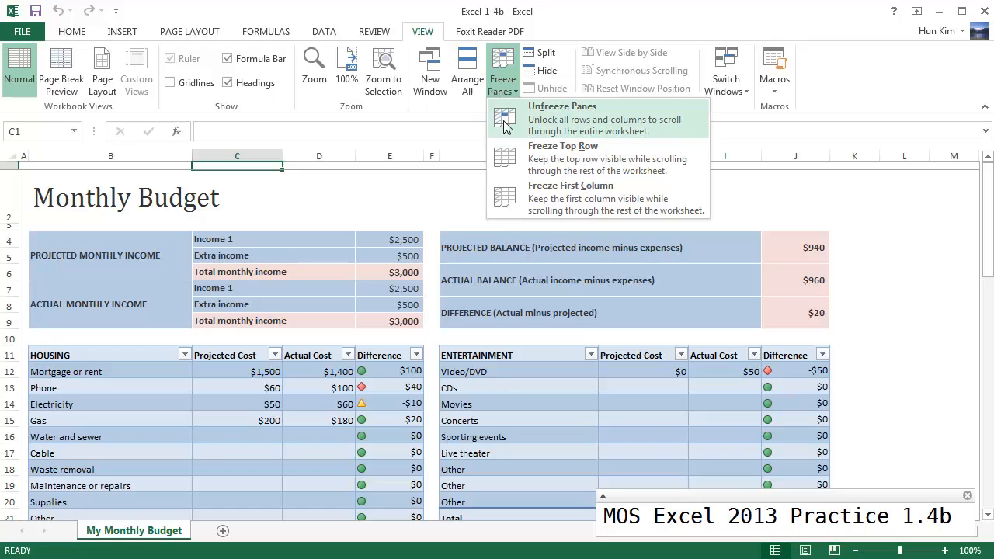
pyautogui.moveTo(549, 192)
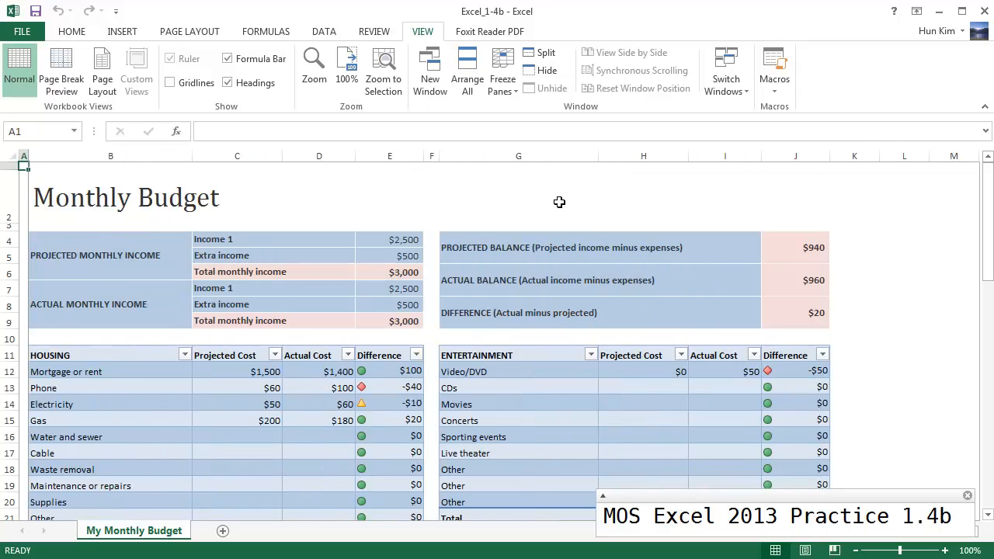
pyautogui.moveTo(36, 332)
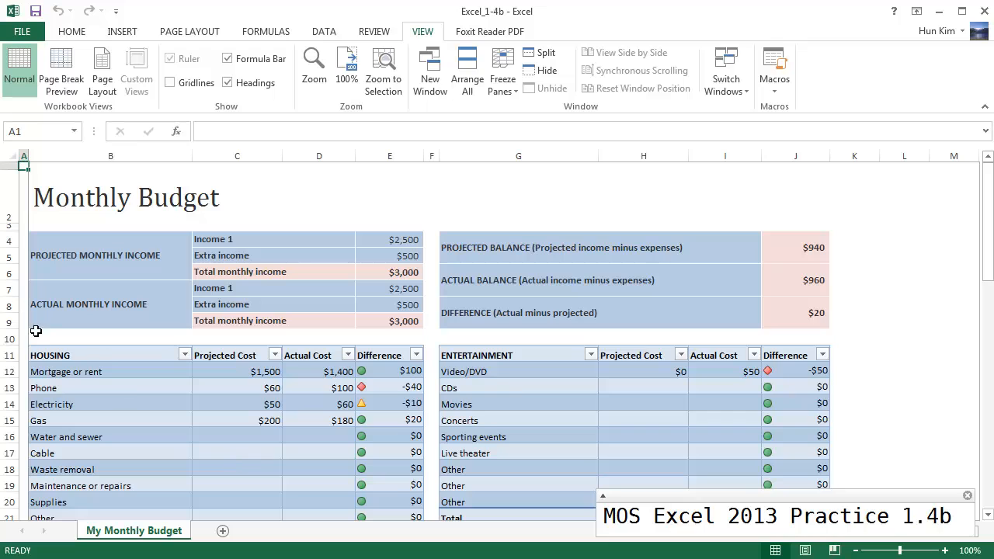
pyautogui.click(502, 70)
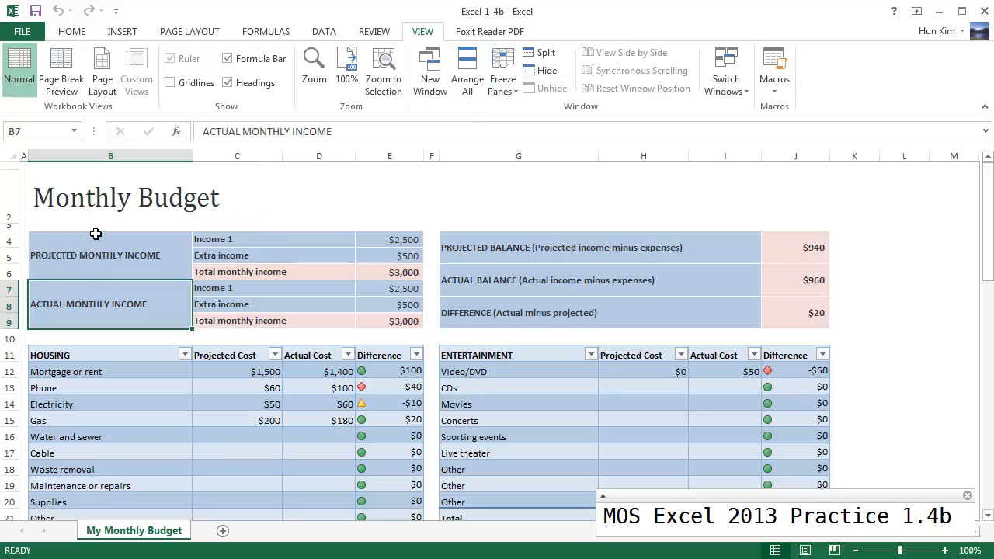
pyautogui.moveTo(128, 326)
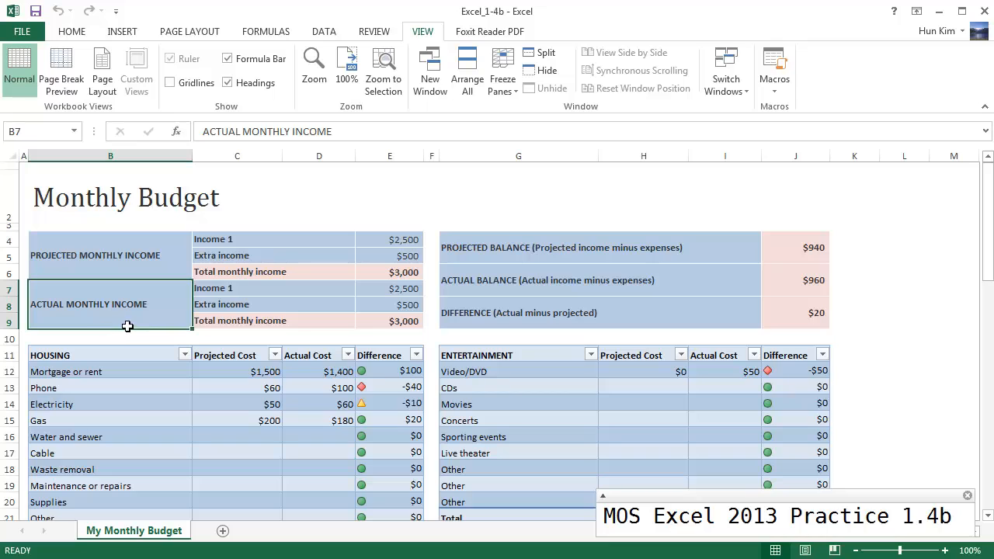
pyautogui.moveTo(512, 214)
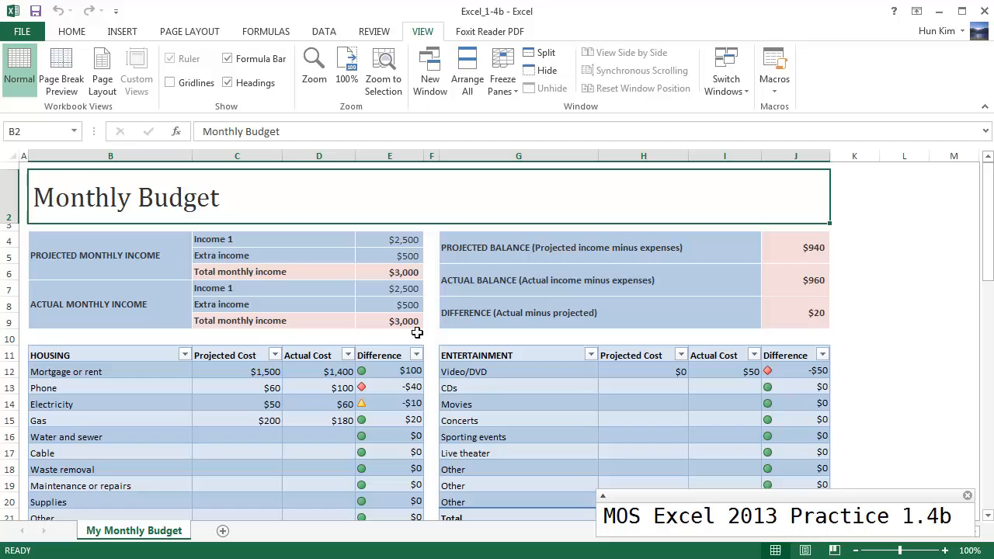
pyautogui.click(390, 338)
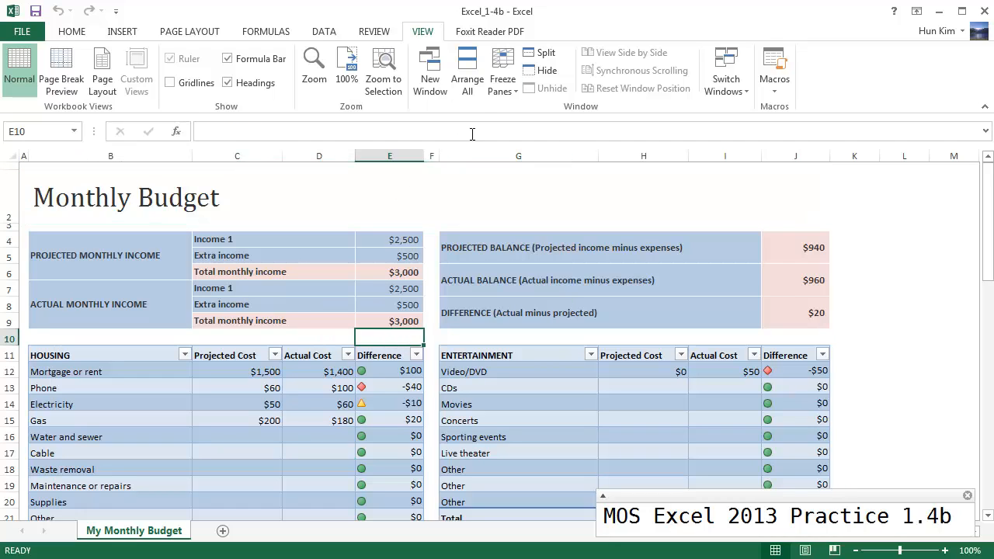
pyautogui.click(502, 70)
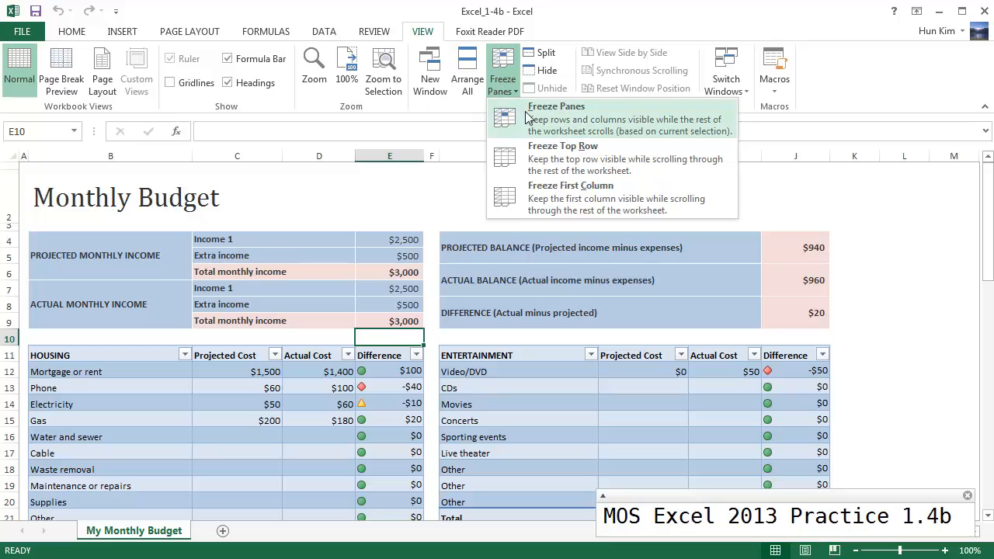
pyautogui.click(556, 118)
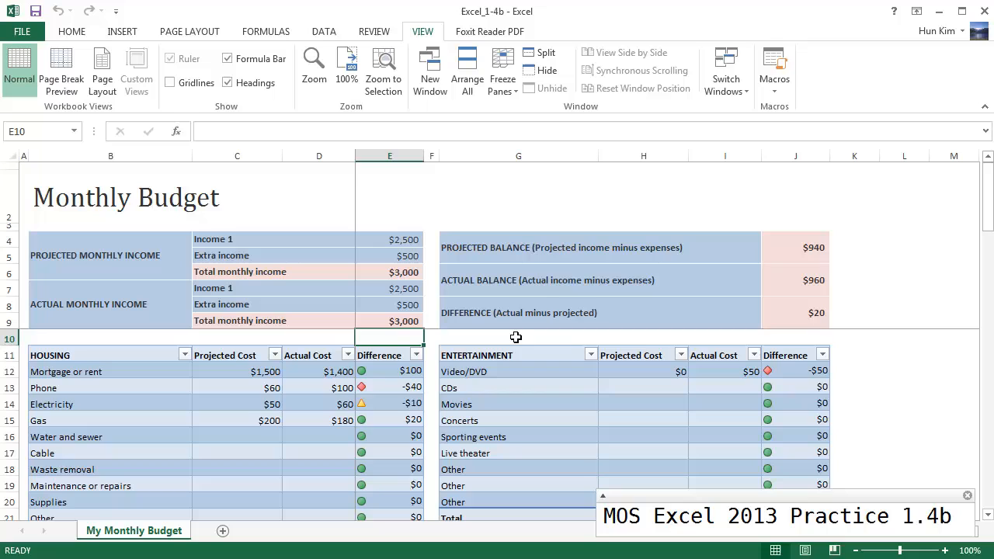
pyautogui.moveTo(395, 348)
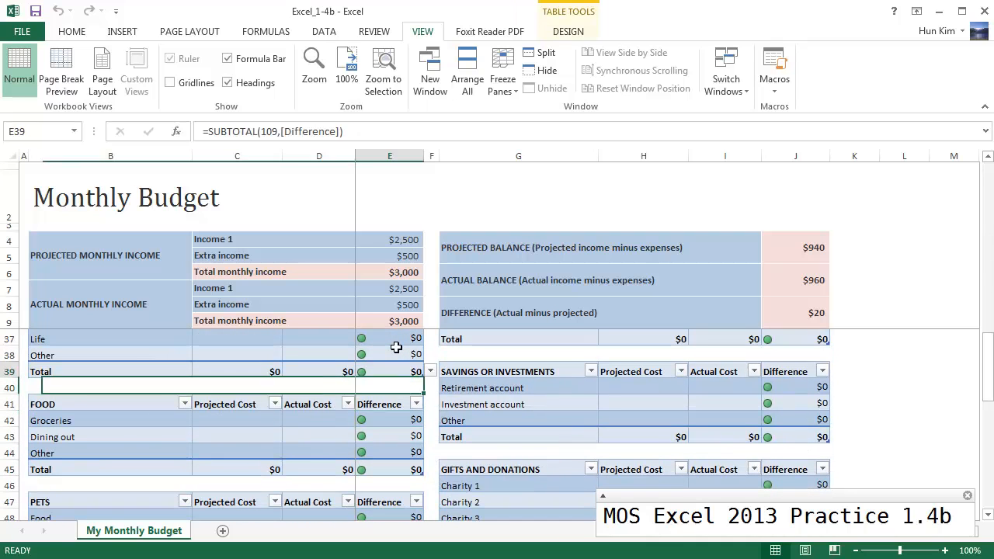
pyautogui.scroll(3)
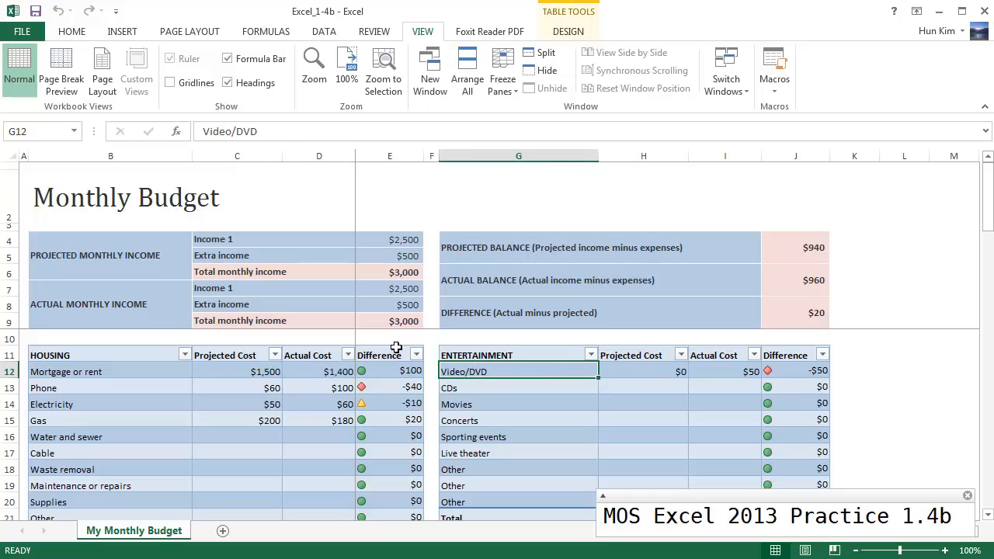
pyautogui.click(502, 70)
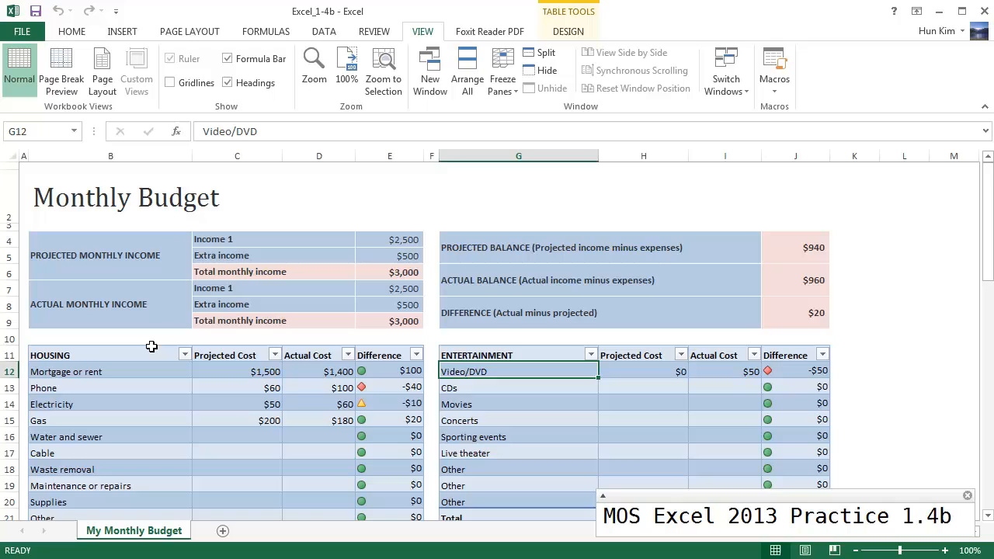
pyautogui.click(110, 338)
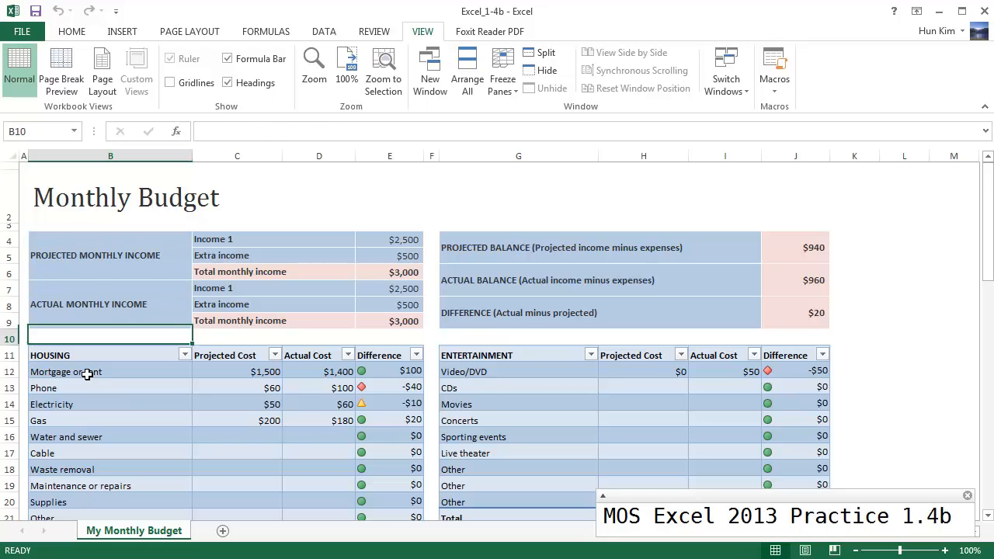
pyautogui.click(23, 337)
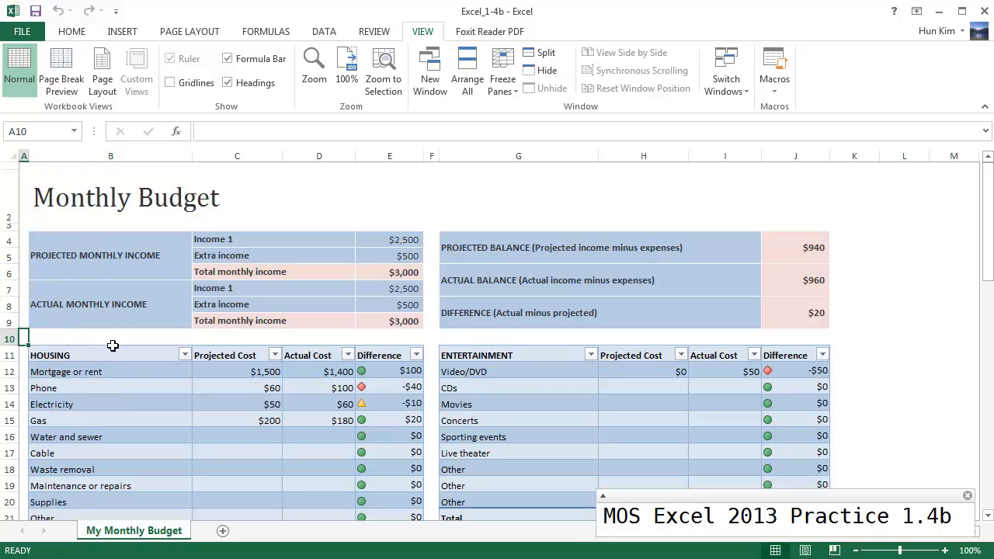
pyautogui.moveTo(52, 341)
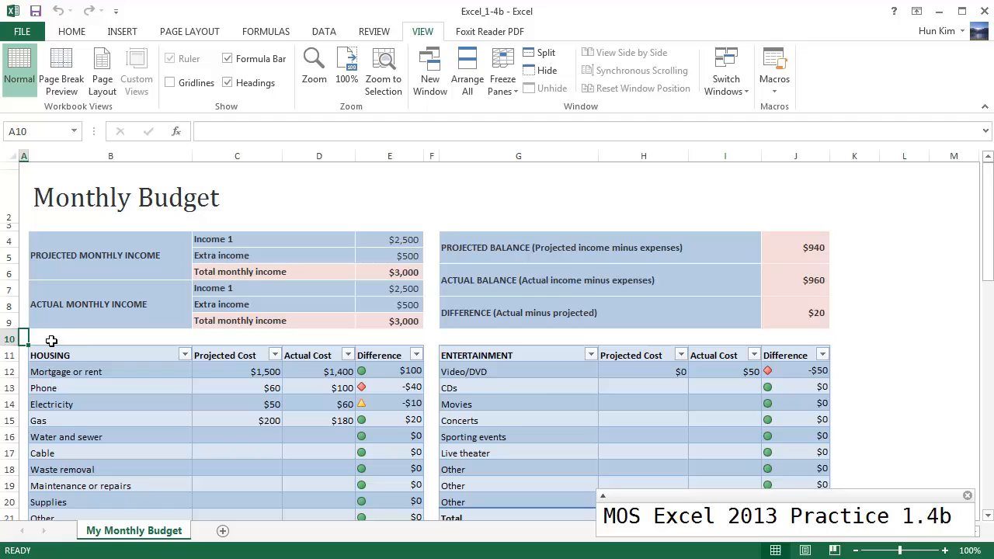
pyautogui.moveTo(70, 313)
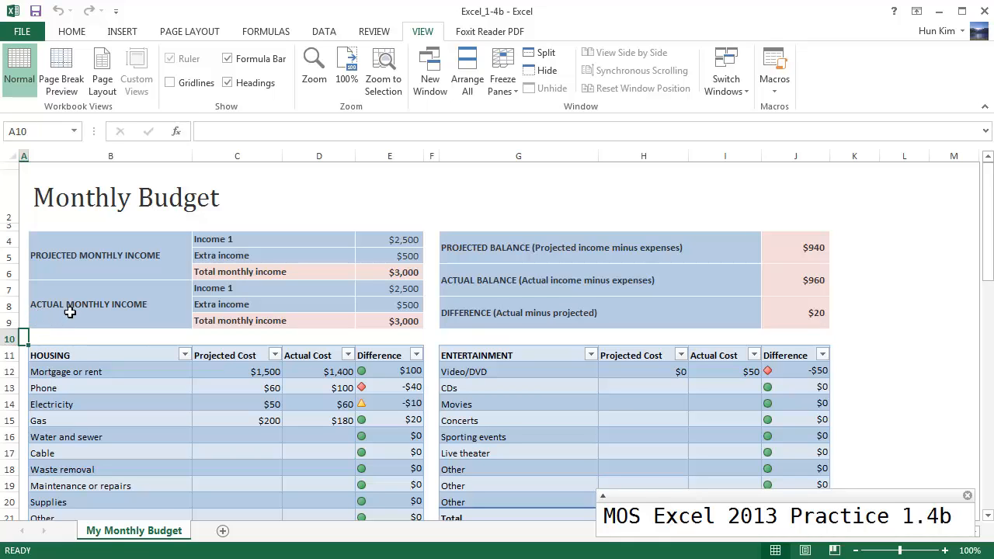
pyautogui.moveTo(39, 326)
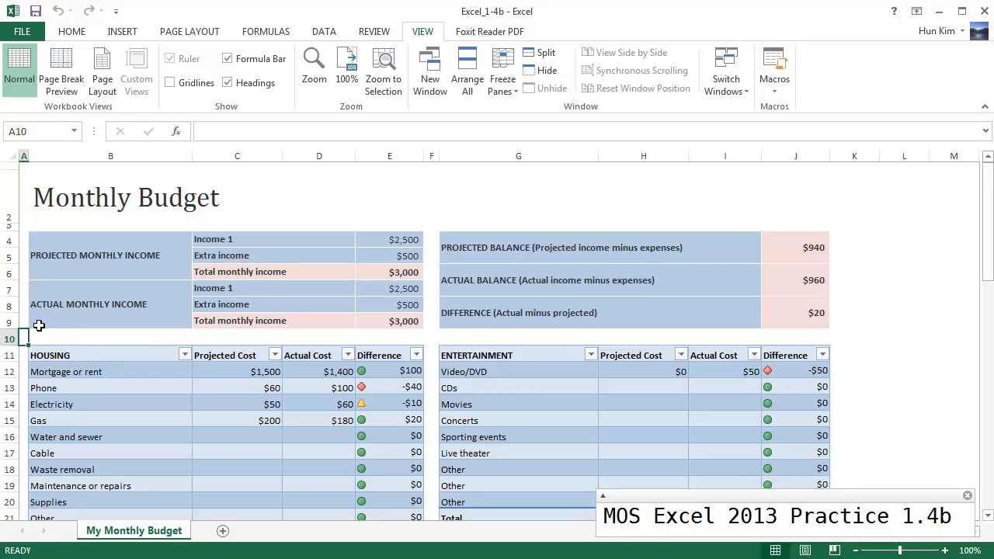
pyautogui.moveTo(31, 354)
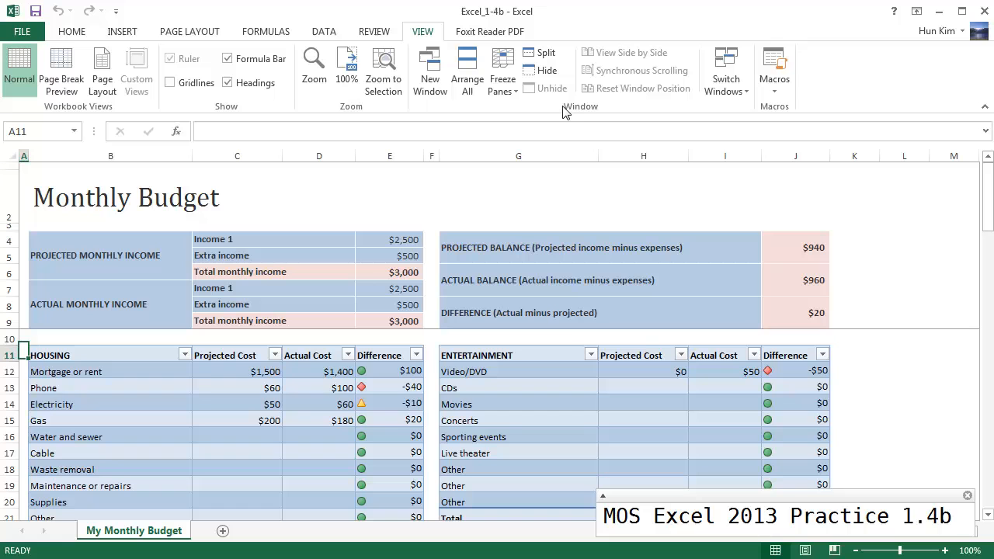
pyautogui.scroll(-3)
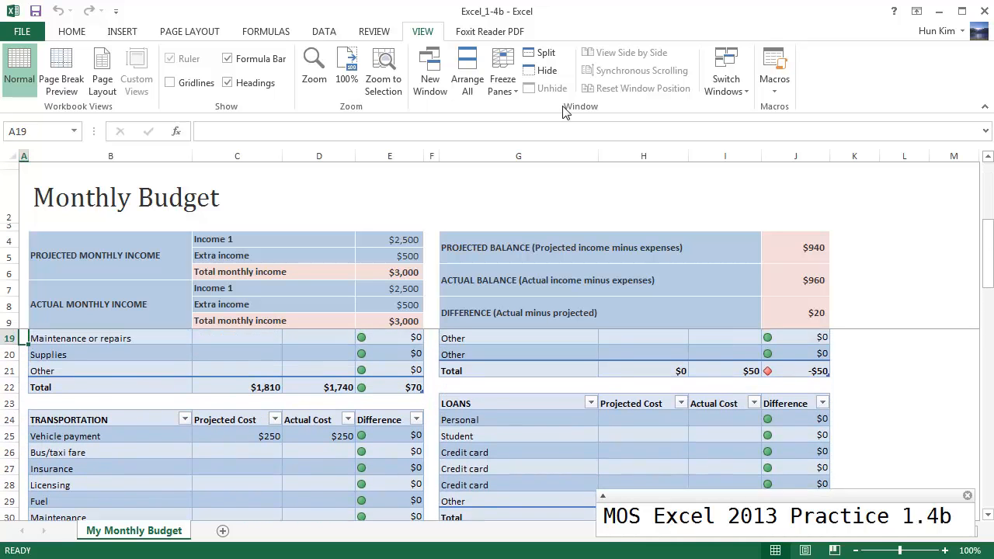
pyautogui.scroll(3)
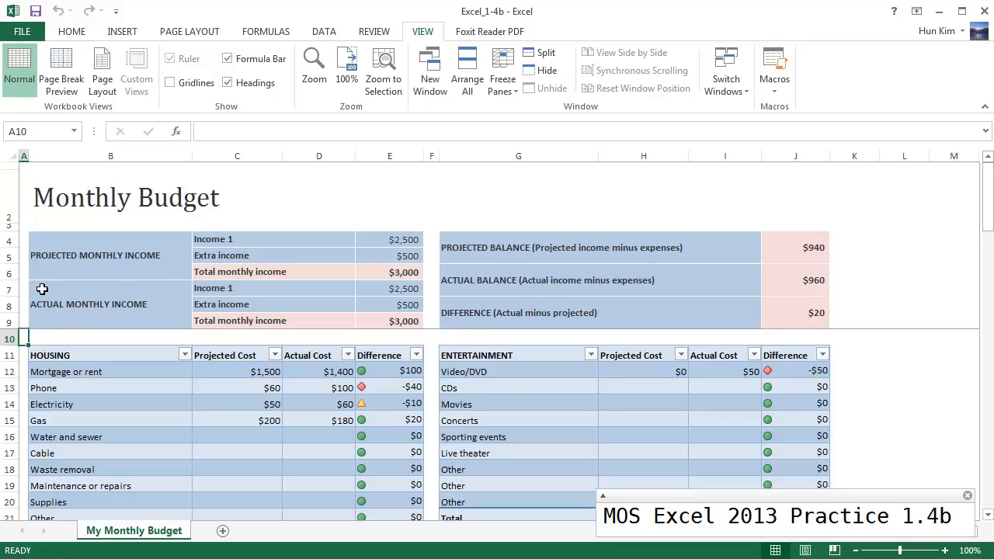
pyautogui.moveTo(62, 245)
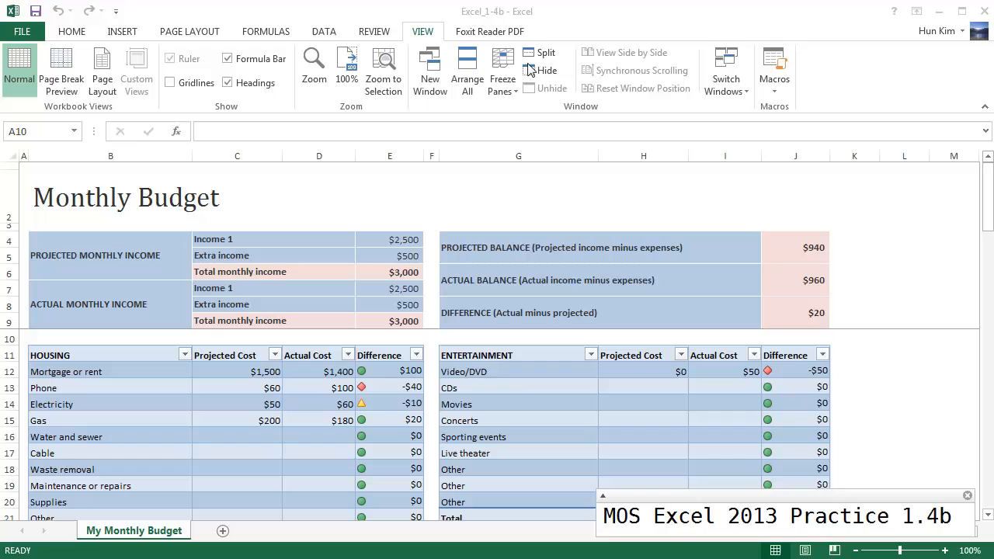
pyautogui.click(502, 70)
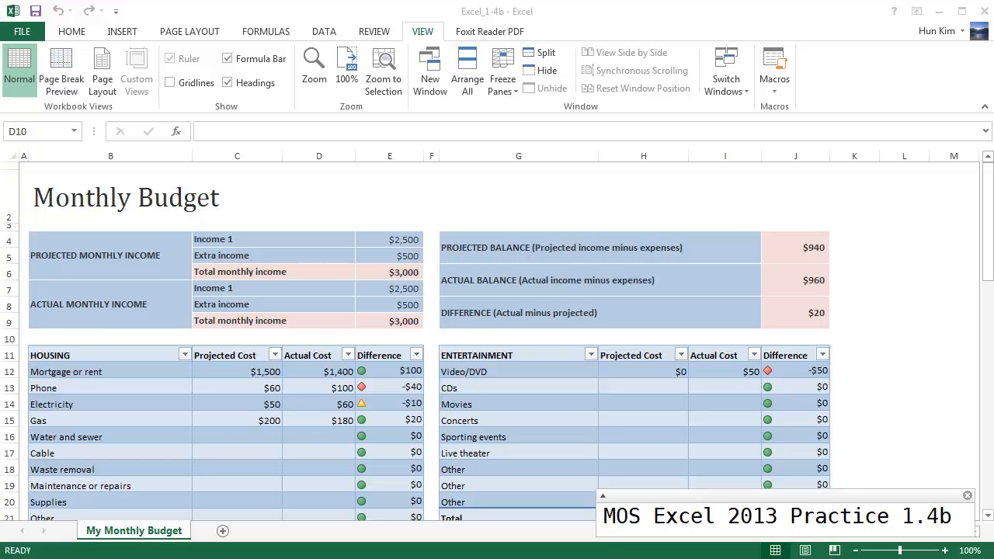
pyautogui.moveTo(164, 329)
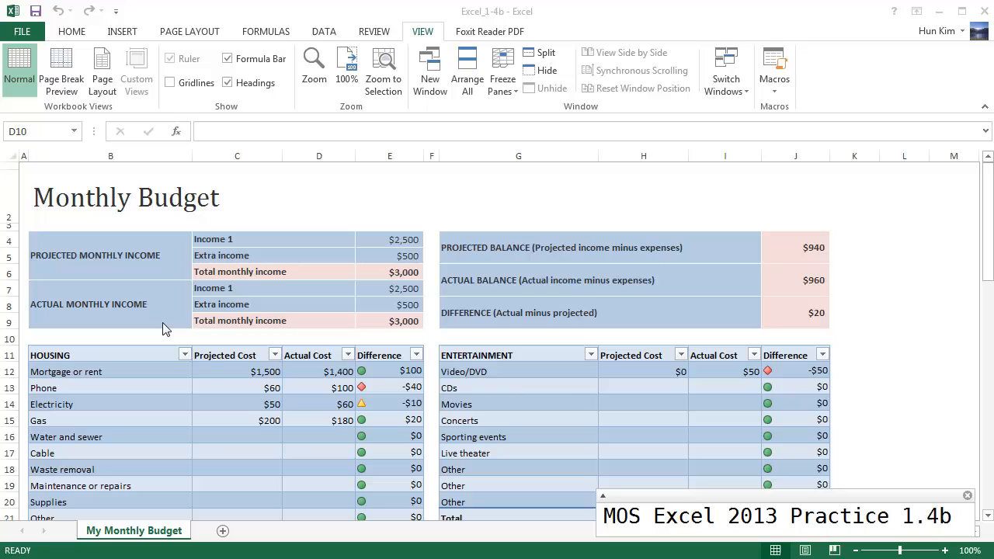
pyautogui.click(318, 337)
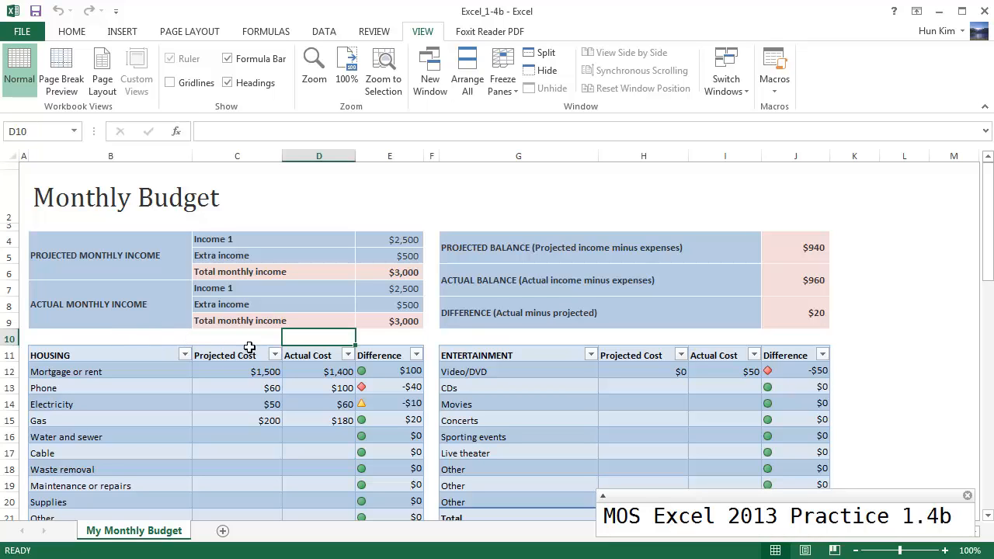
pyautogui.moveTo(351, 342)
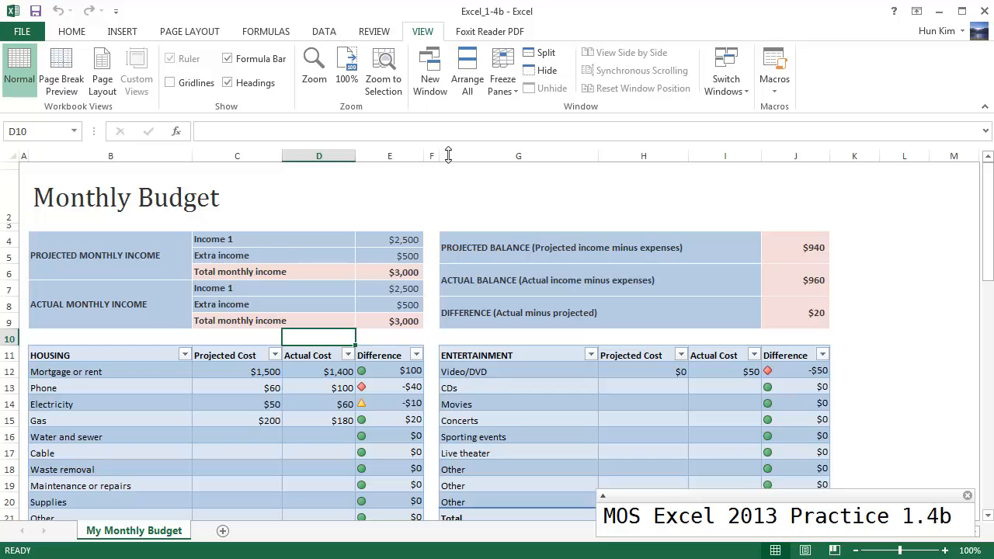
pyautogui.moveTo(543, 53)
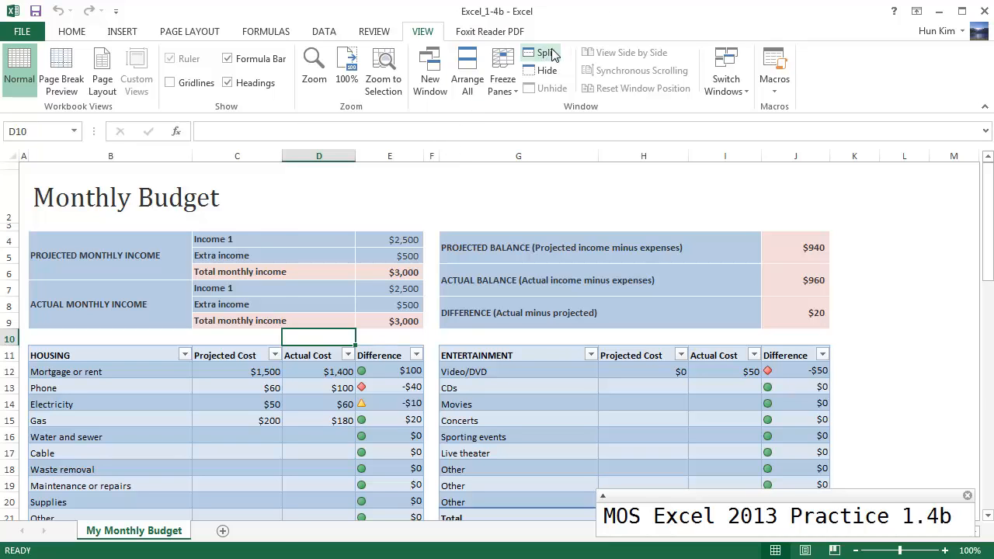
# Split the sheet into four panes at D10 and scroll them independently through the tables
pyautogui.click(541, 52)
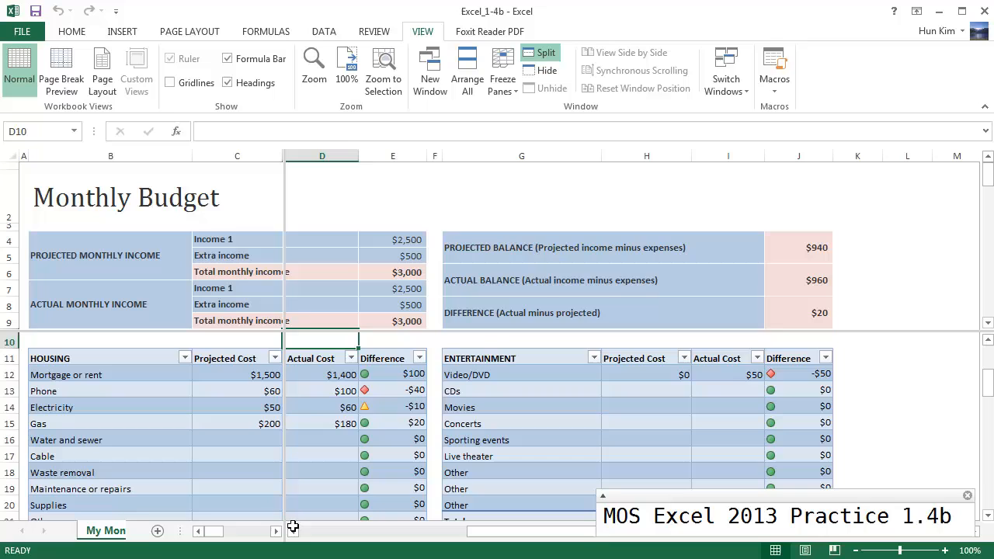
pyautogui.moveTo(295, 273)
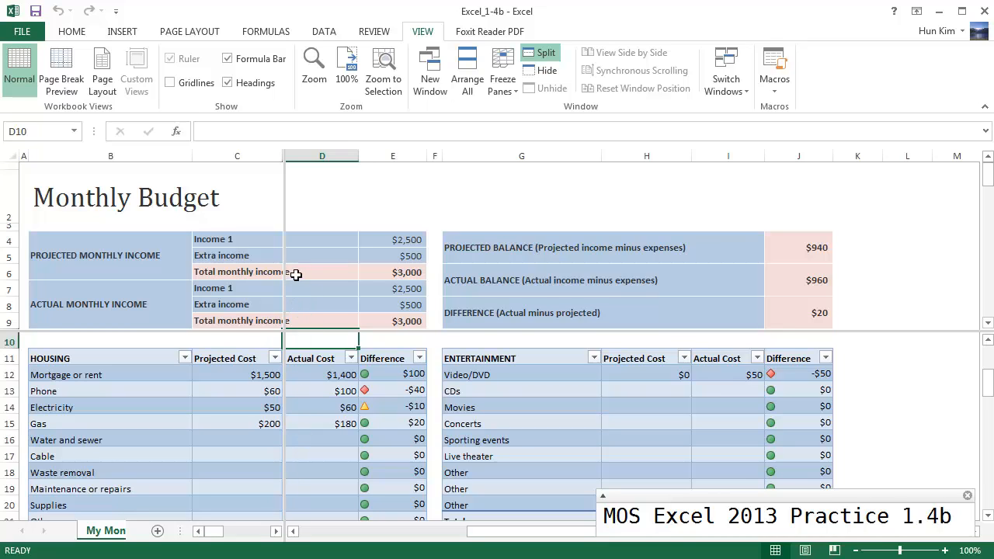
pyautogui.moveTo(319, 359)
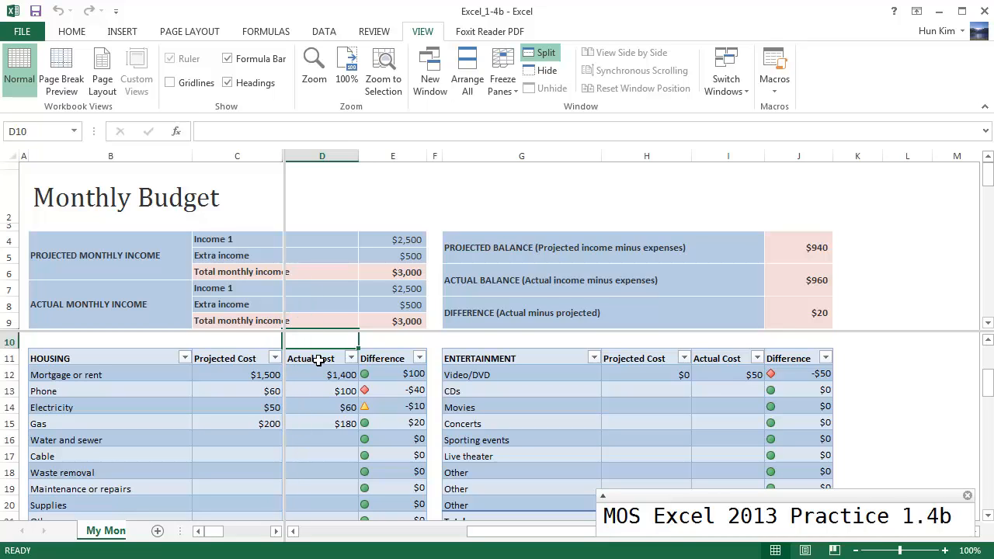
pyautogui.click(321, 358)
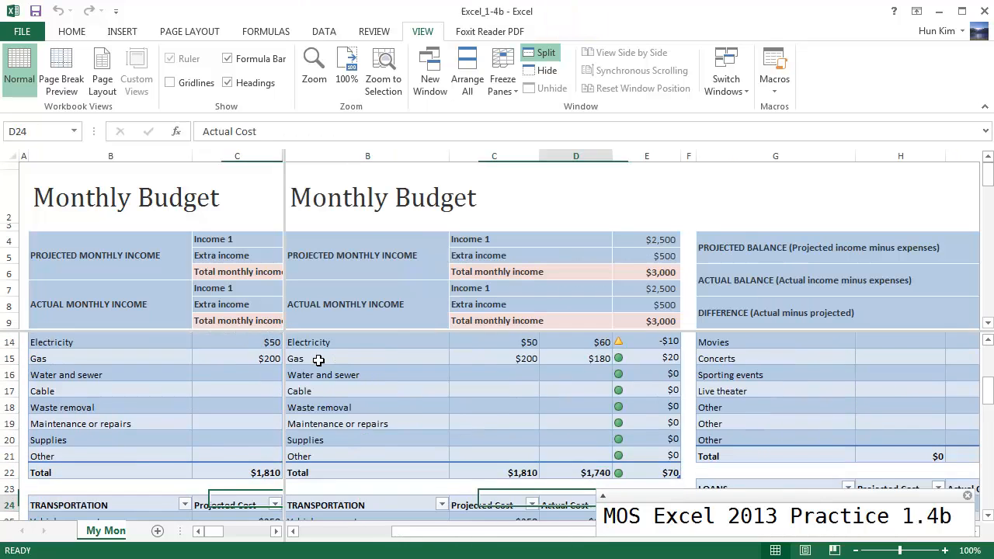
pyautogui.scroll(-3)
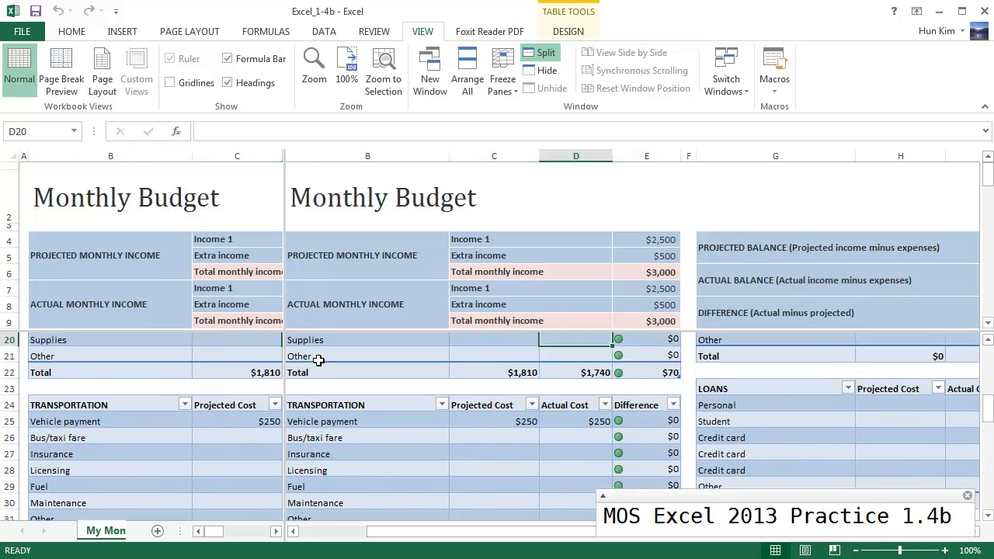
pyautogui.click(237, 304)
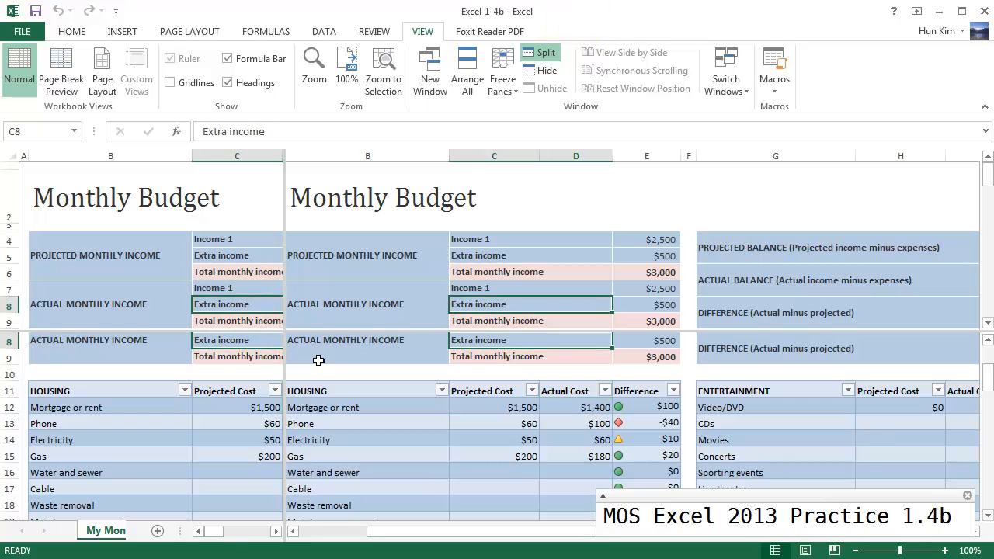
pyautogui.click(237, 320)
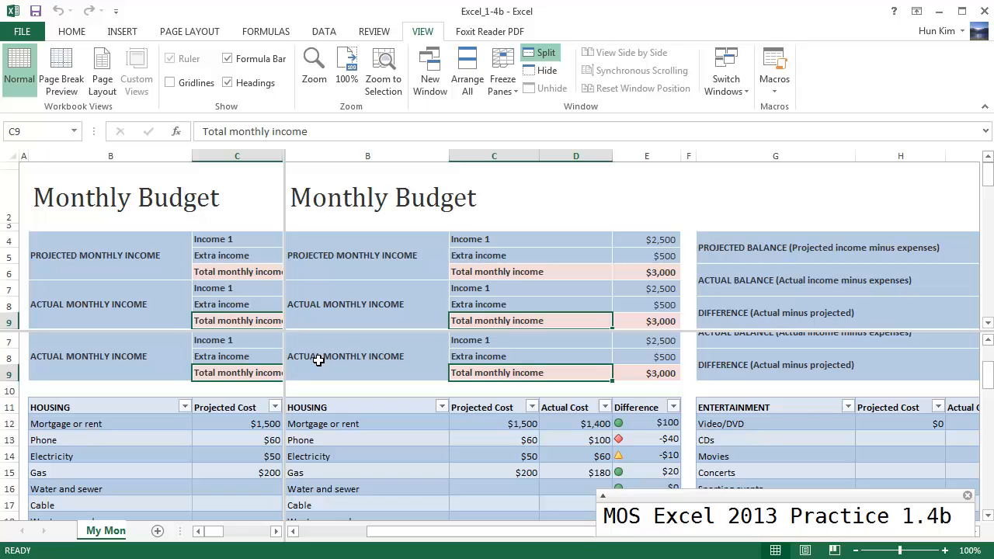
pyautogui.moveTo(425, 262)
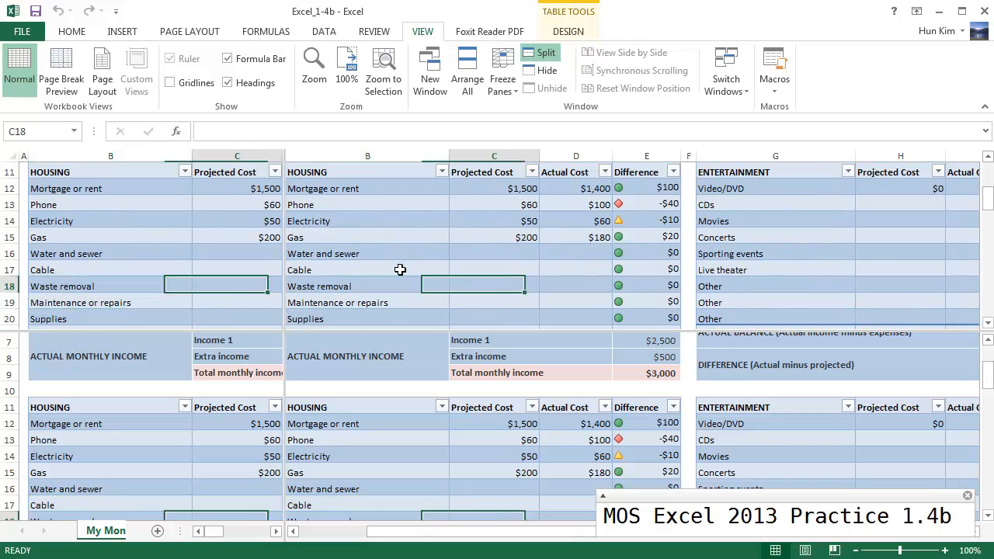
pyautogui.click(646, 286)
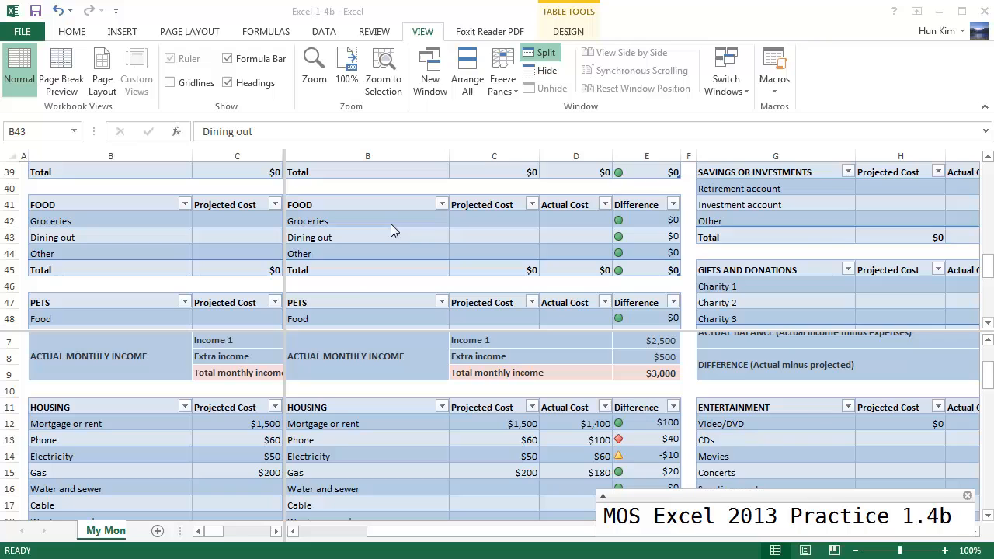
pyautogui.moveTo(563, 77)
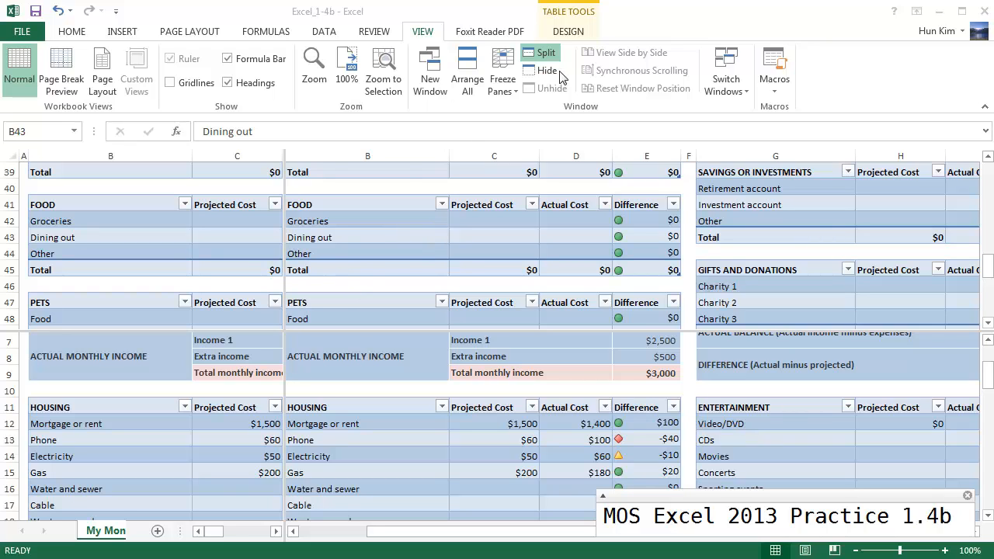
# Turn off the split, scroll back to the top, and select cell A10
pyautogui.click(546, 52)
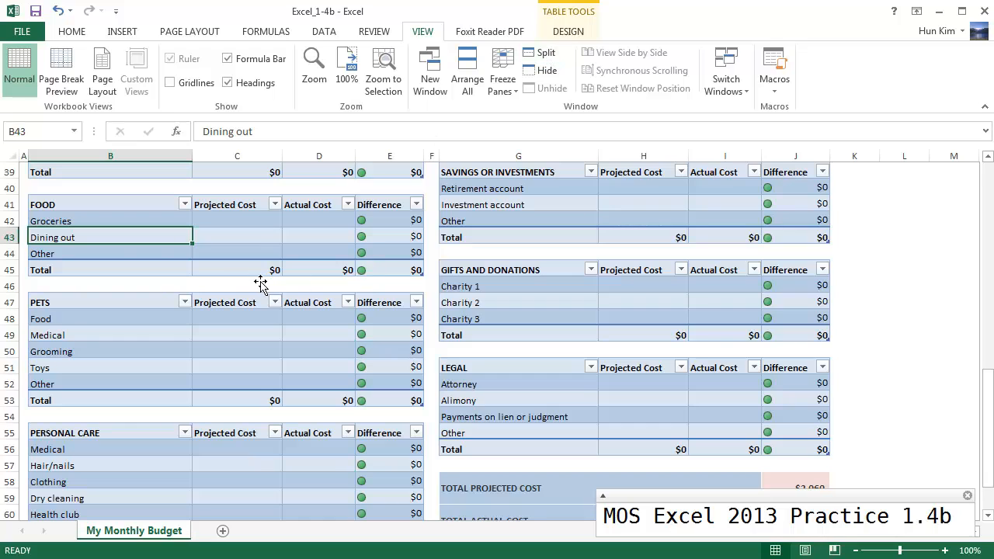
pyautogui.click(110, 285)
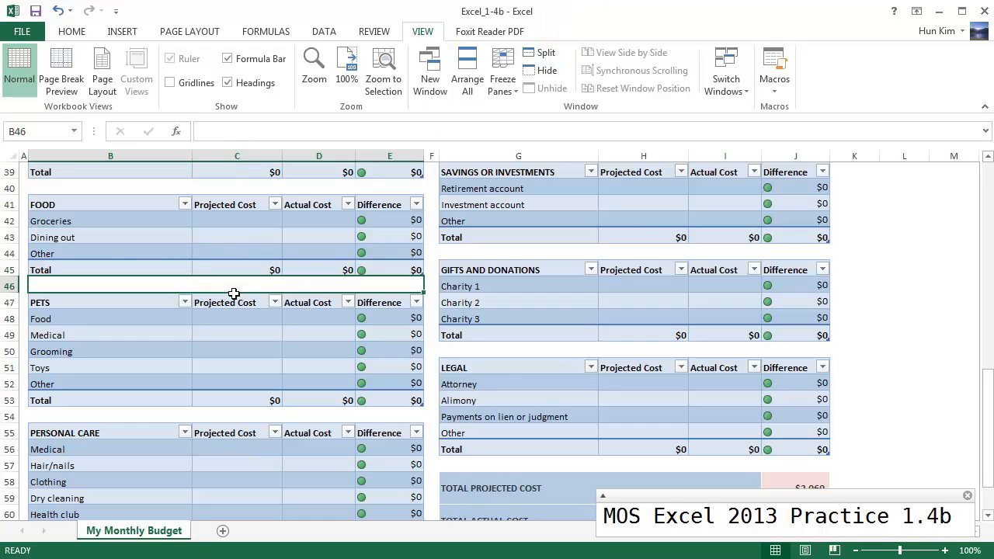
pyautogui.click(22, 286)
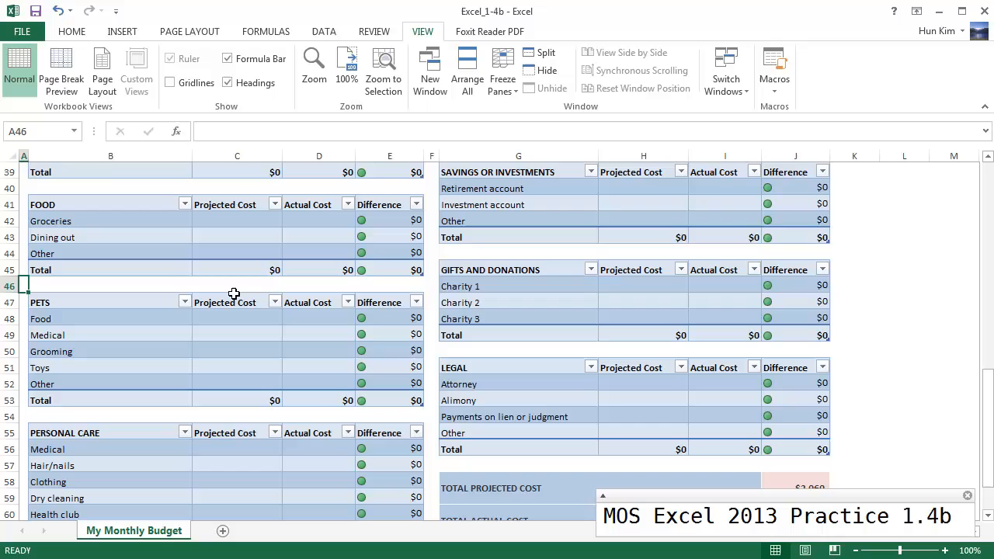
pyautogui.click(40, 270)
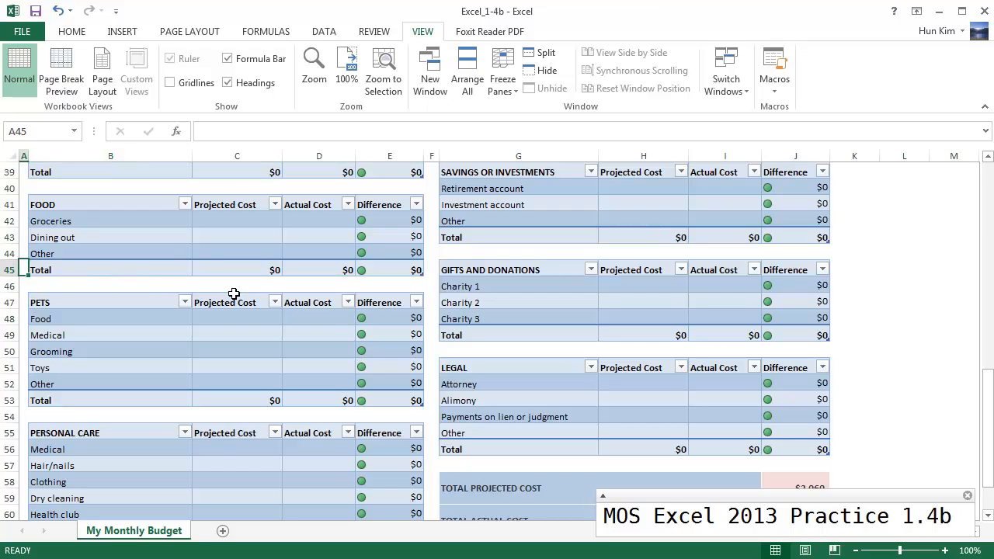
pyautogui.scroll(3)
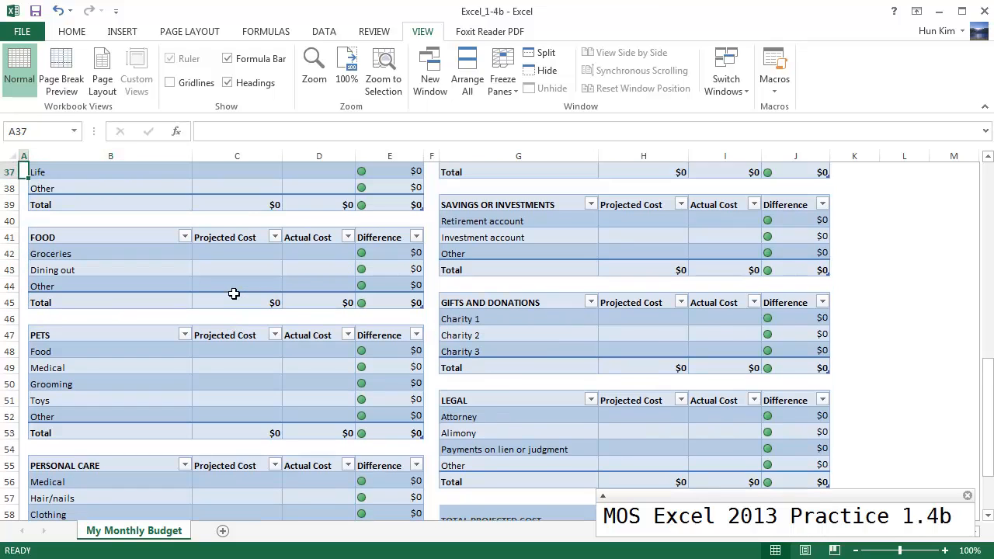
pyautogui.scroll(3)
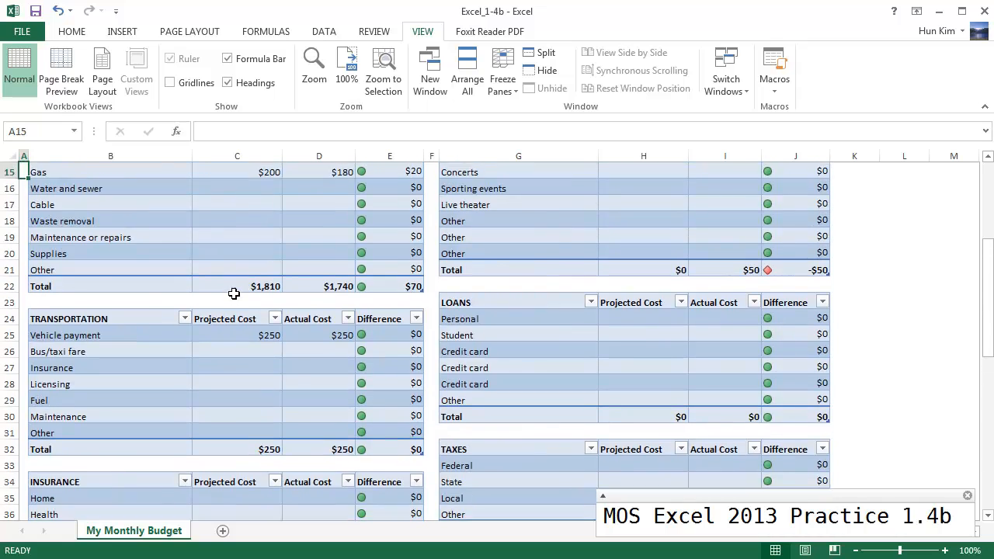
pyautogui.scroll(3)
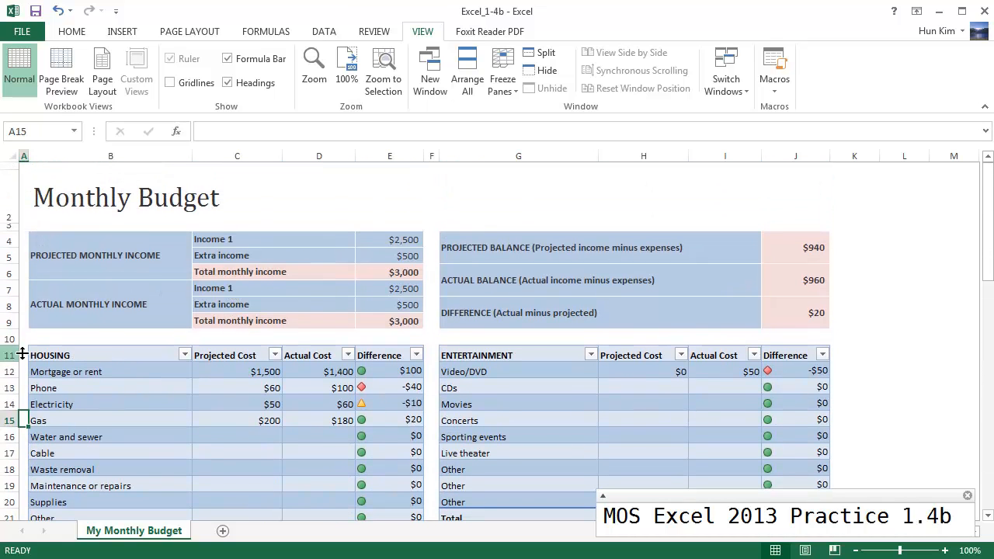
pyautogui.click(23, 338)
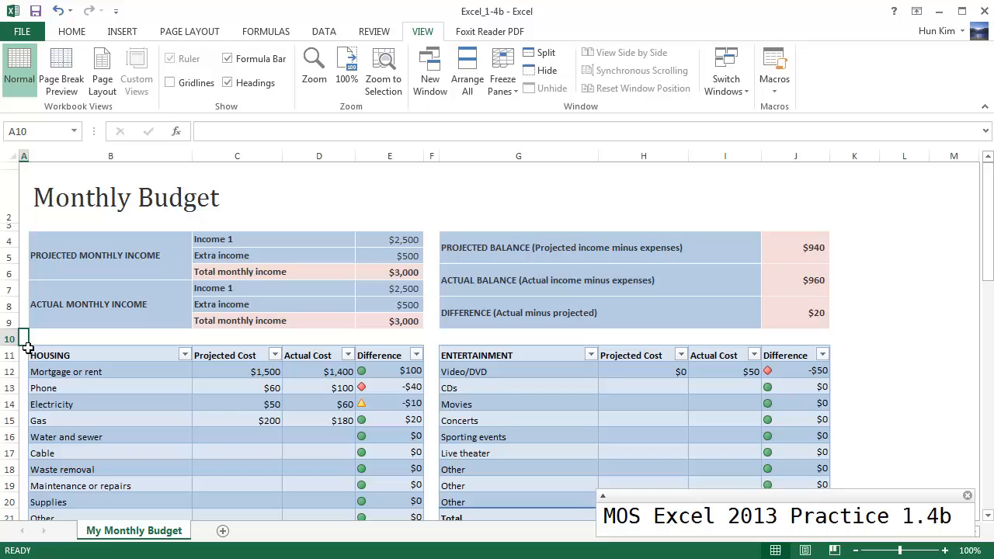
# Split the sheet at row 10 and scroll the lower pane against the upper one
pyautogui.click(546, 52)
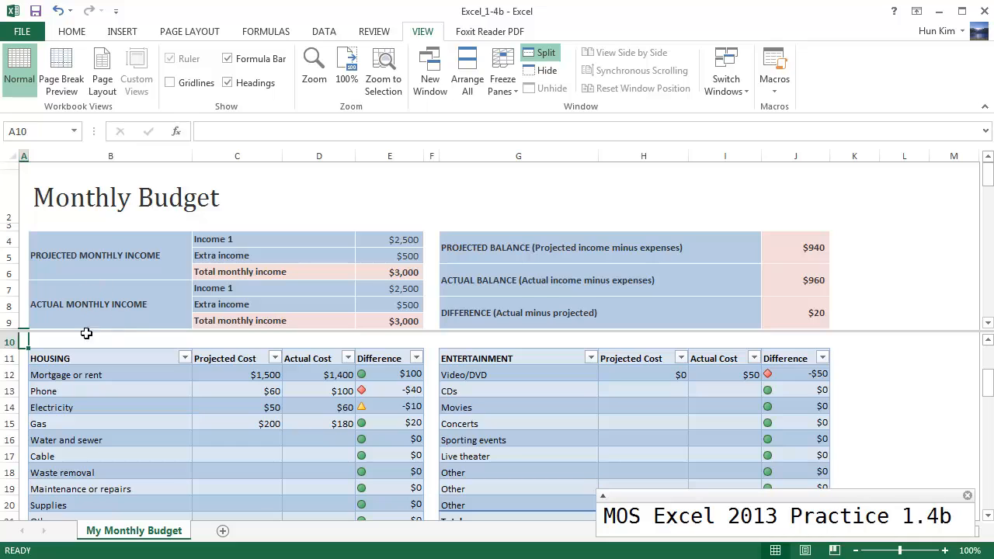
pyautogui.moveTo(244, 460)
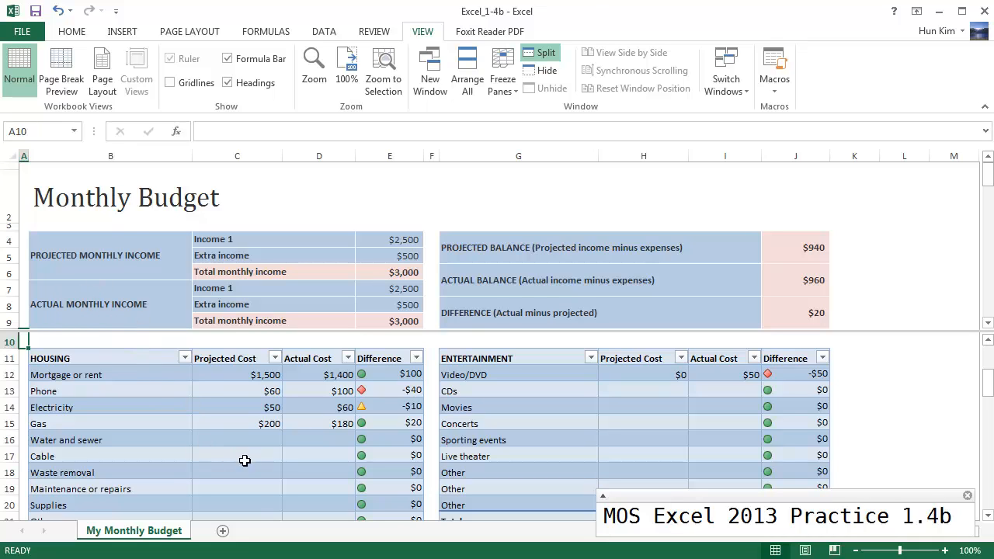
pyautogui.click(237, 472)
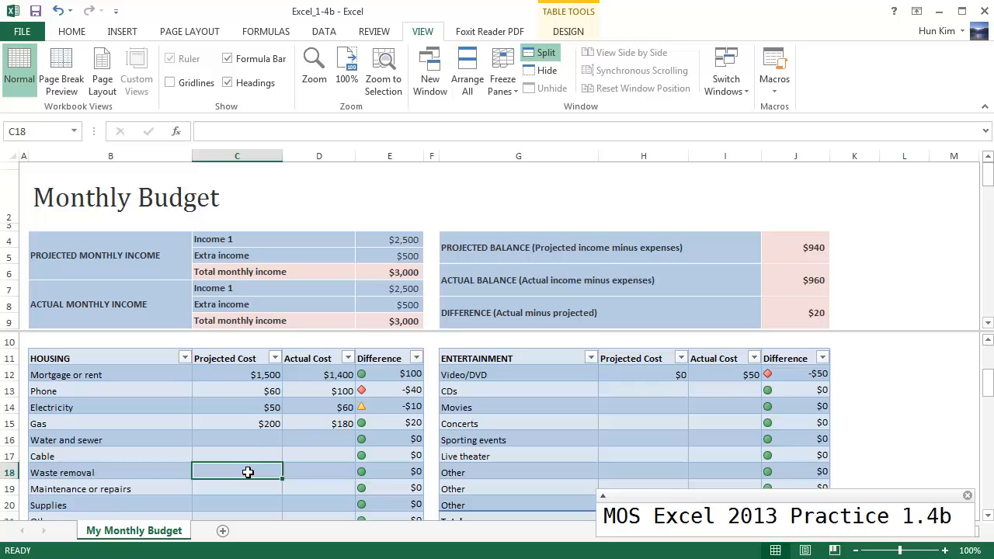
pyautogui.scroll(-3)
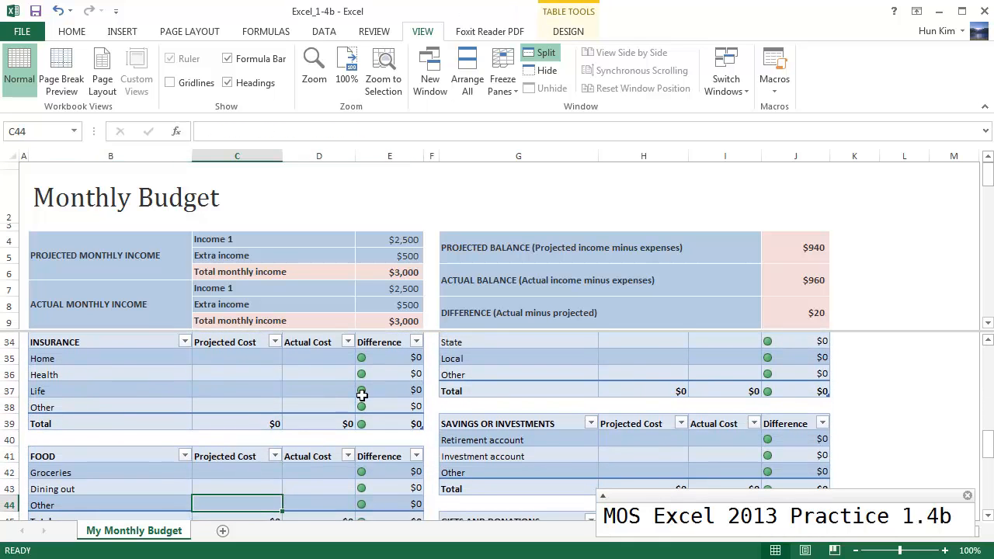
pyautogui.click(108, 254)
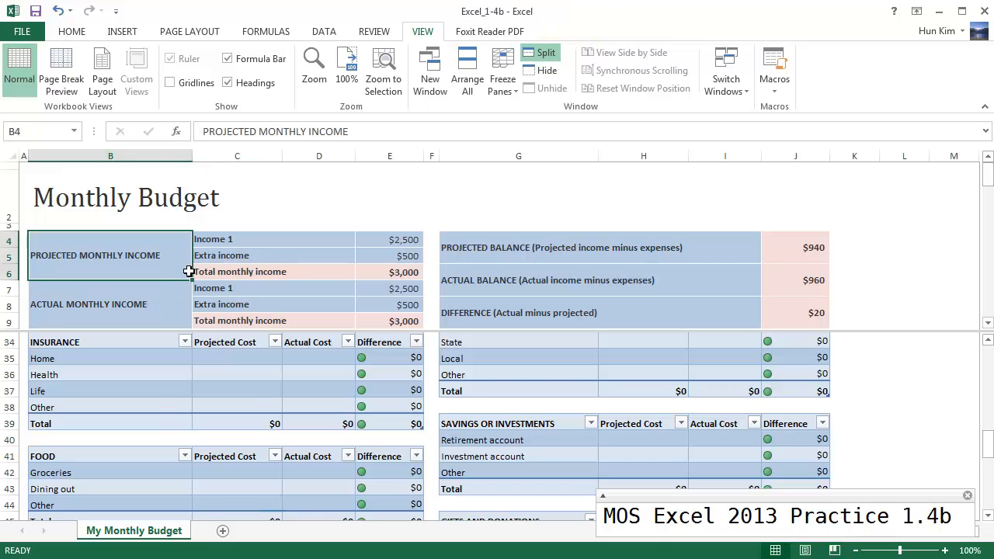
pyautogui.click(110, 286)
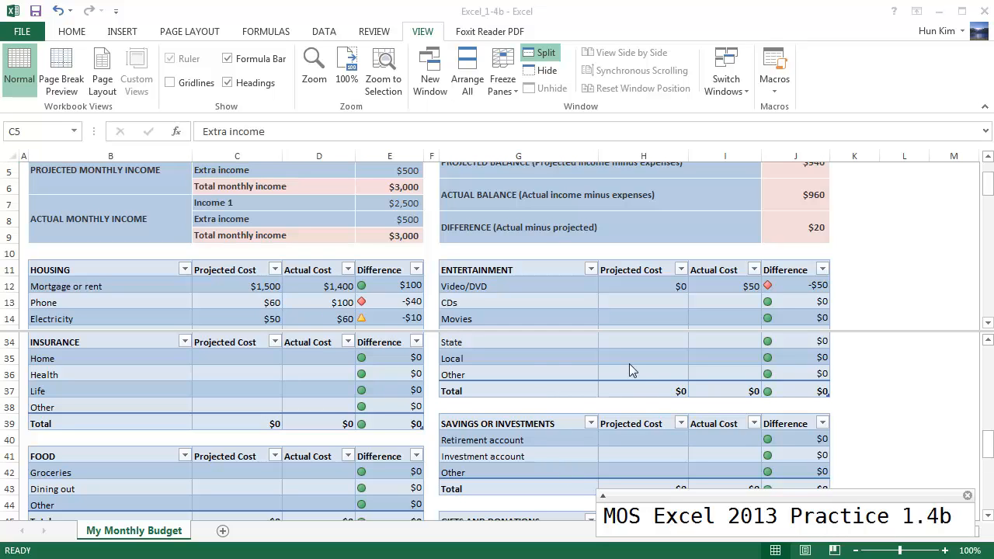
pyautogui.click(541, 52)
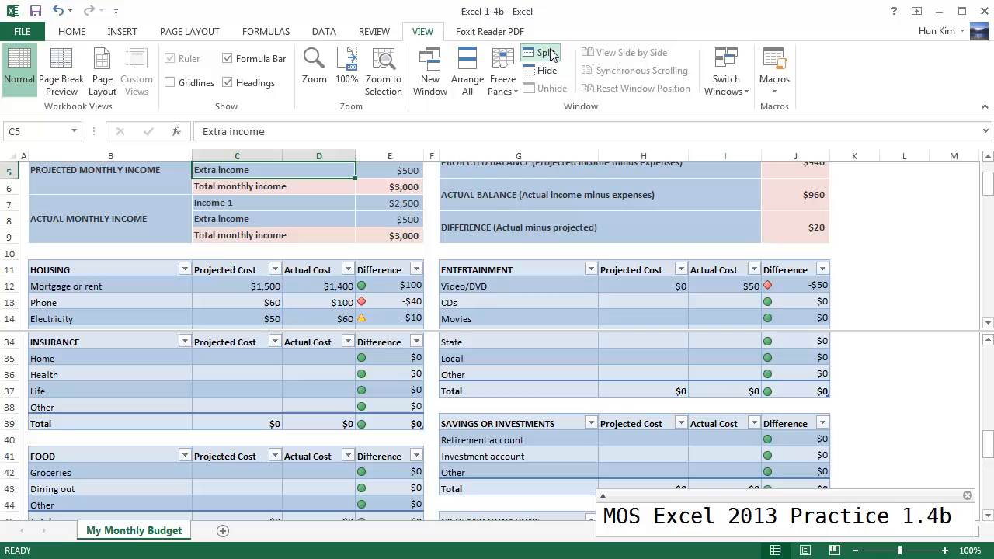
# Remove the split, freeze rows 1–9 above row 10, and test by selecting cells below
pyautogui.click(541, 58)
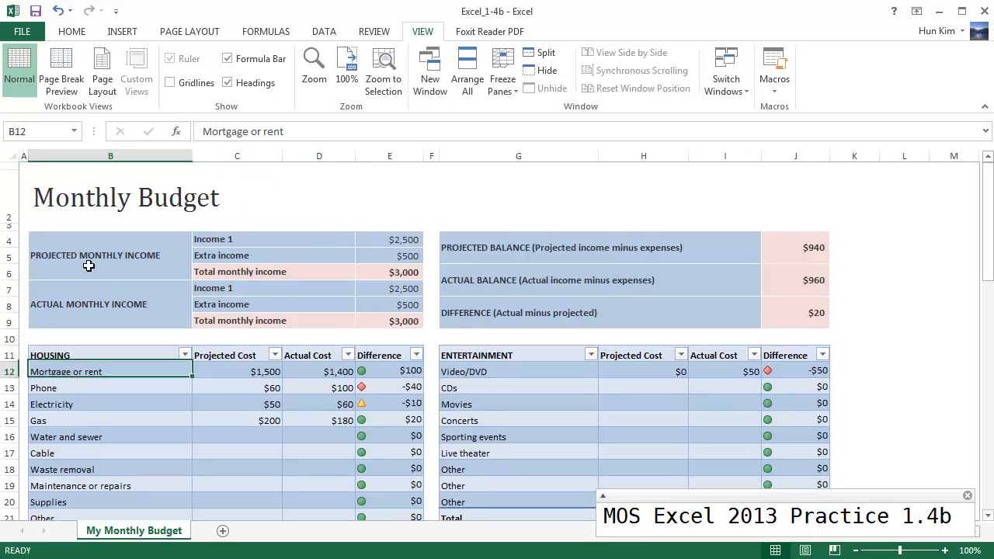
pyautogui.click(23, 338)
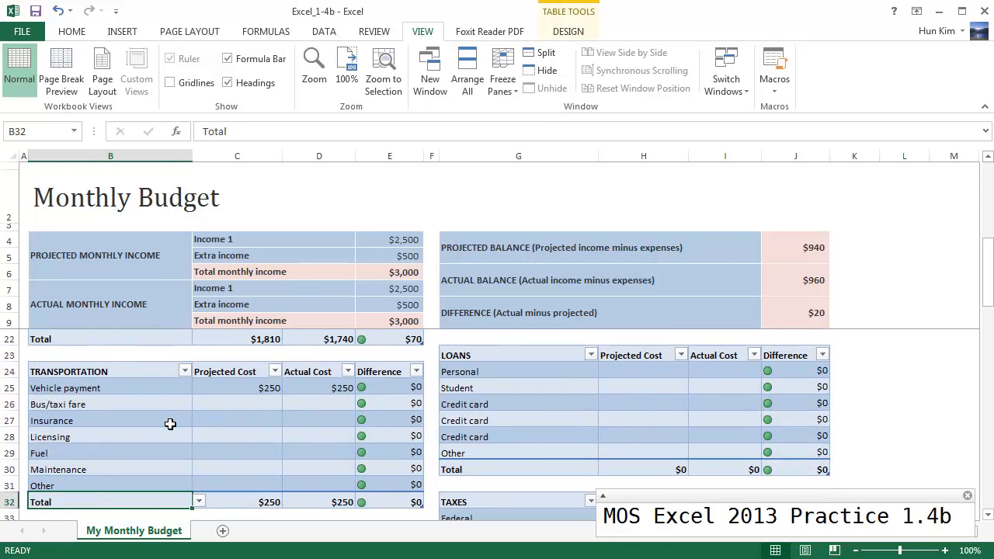
pyautogui.moveTo(348, 274)
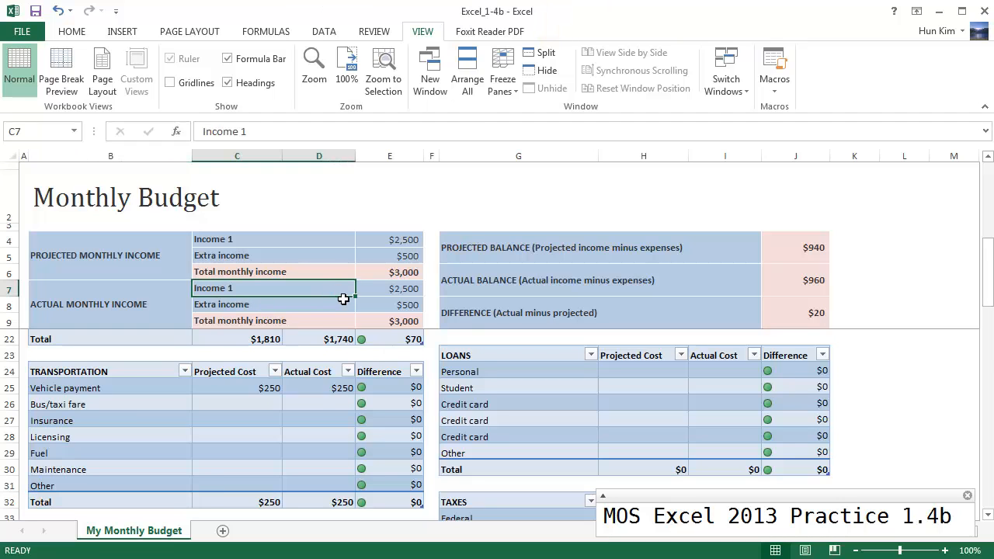
pyautogui.click(237, 337)
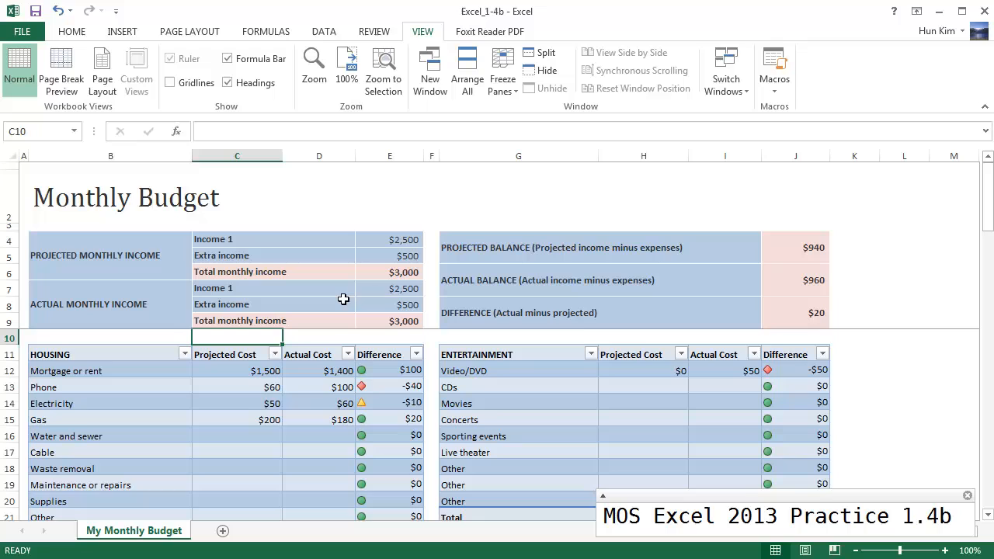
pyautogui.click(237, 469)
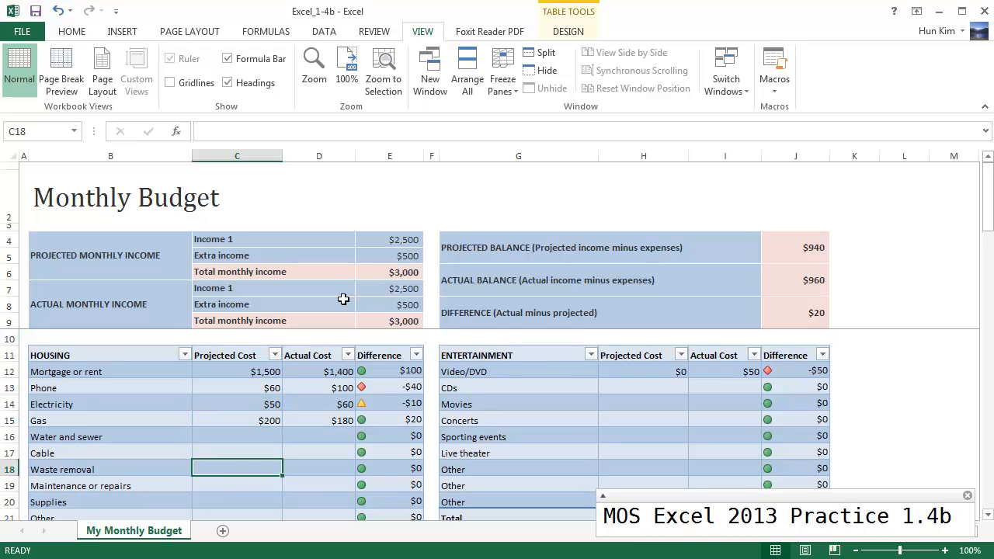
pyautogui.moveTo(275, 312)
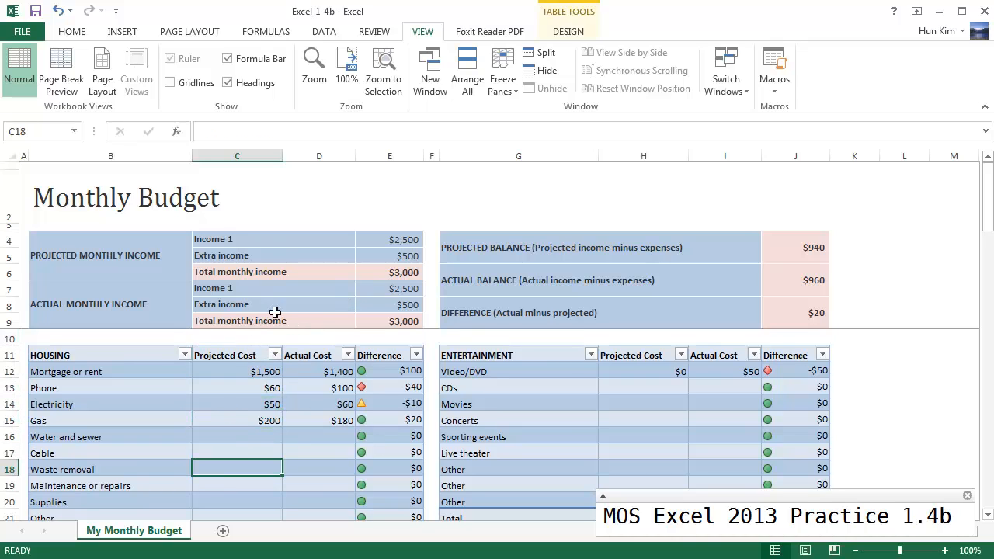